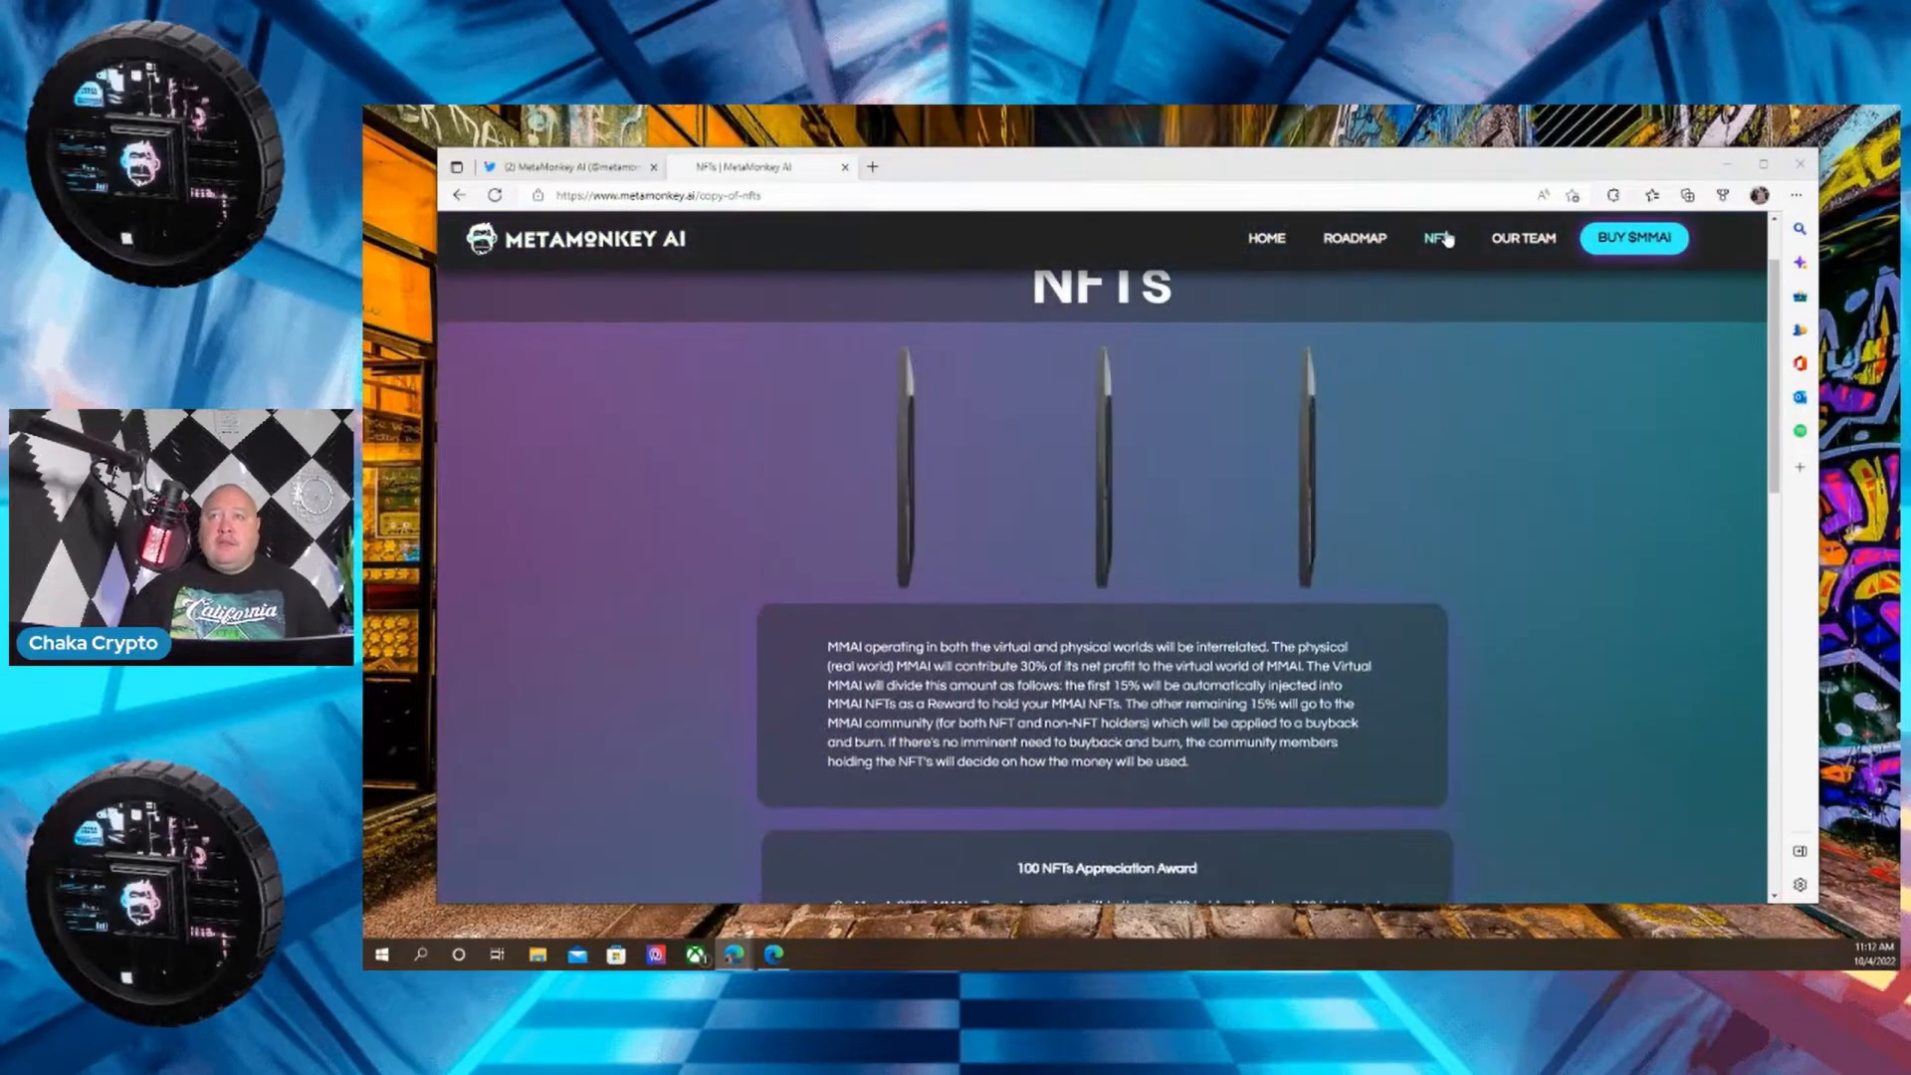
pyautogui.scroll(-3)
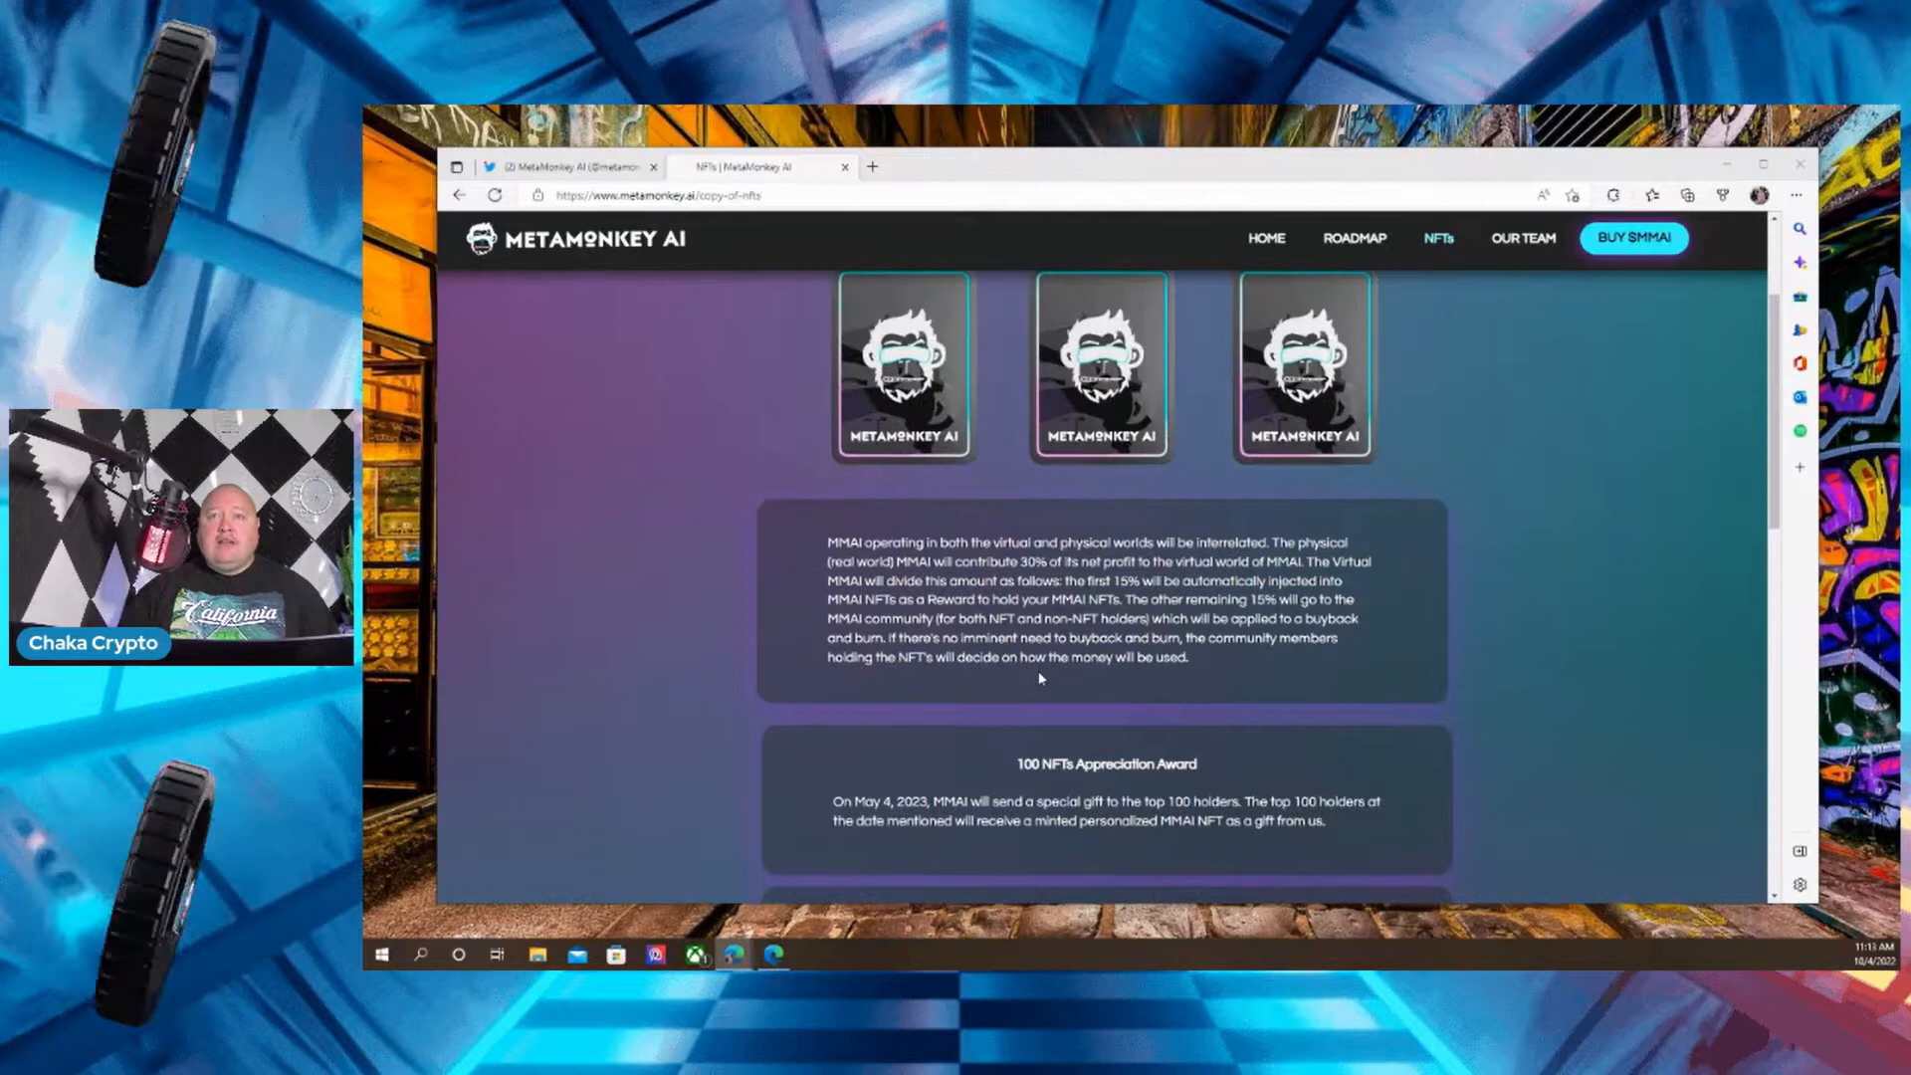
pyautogui.scroll(-3)
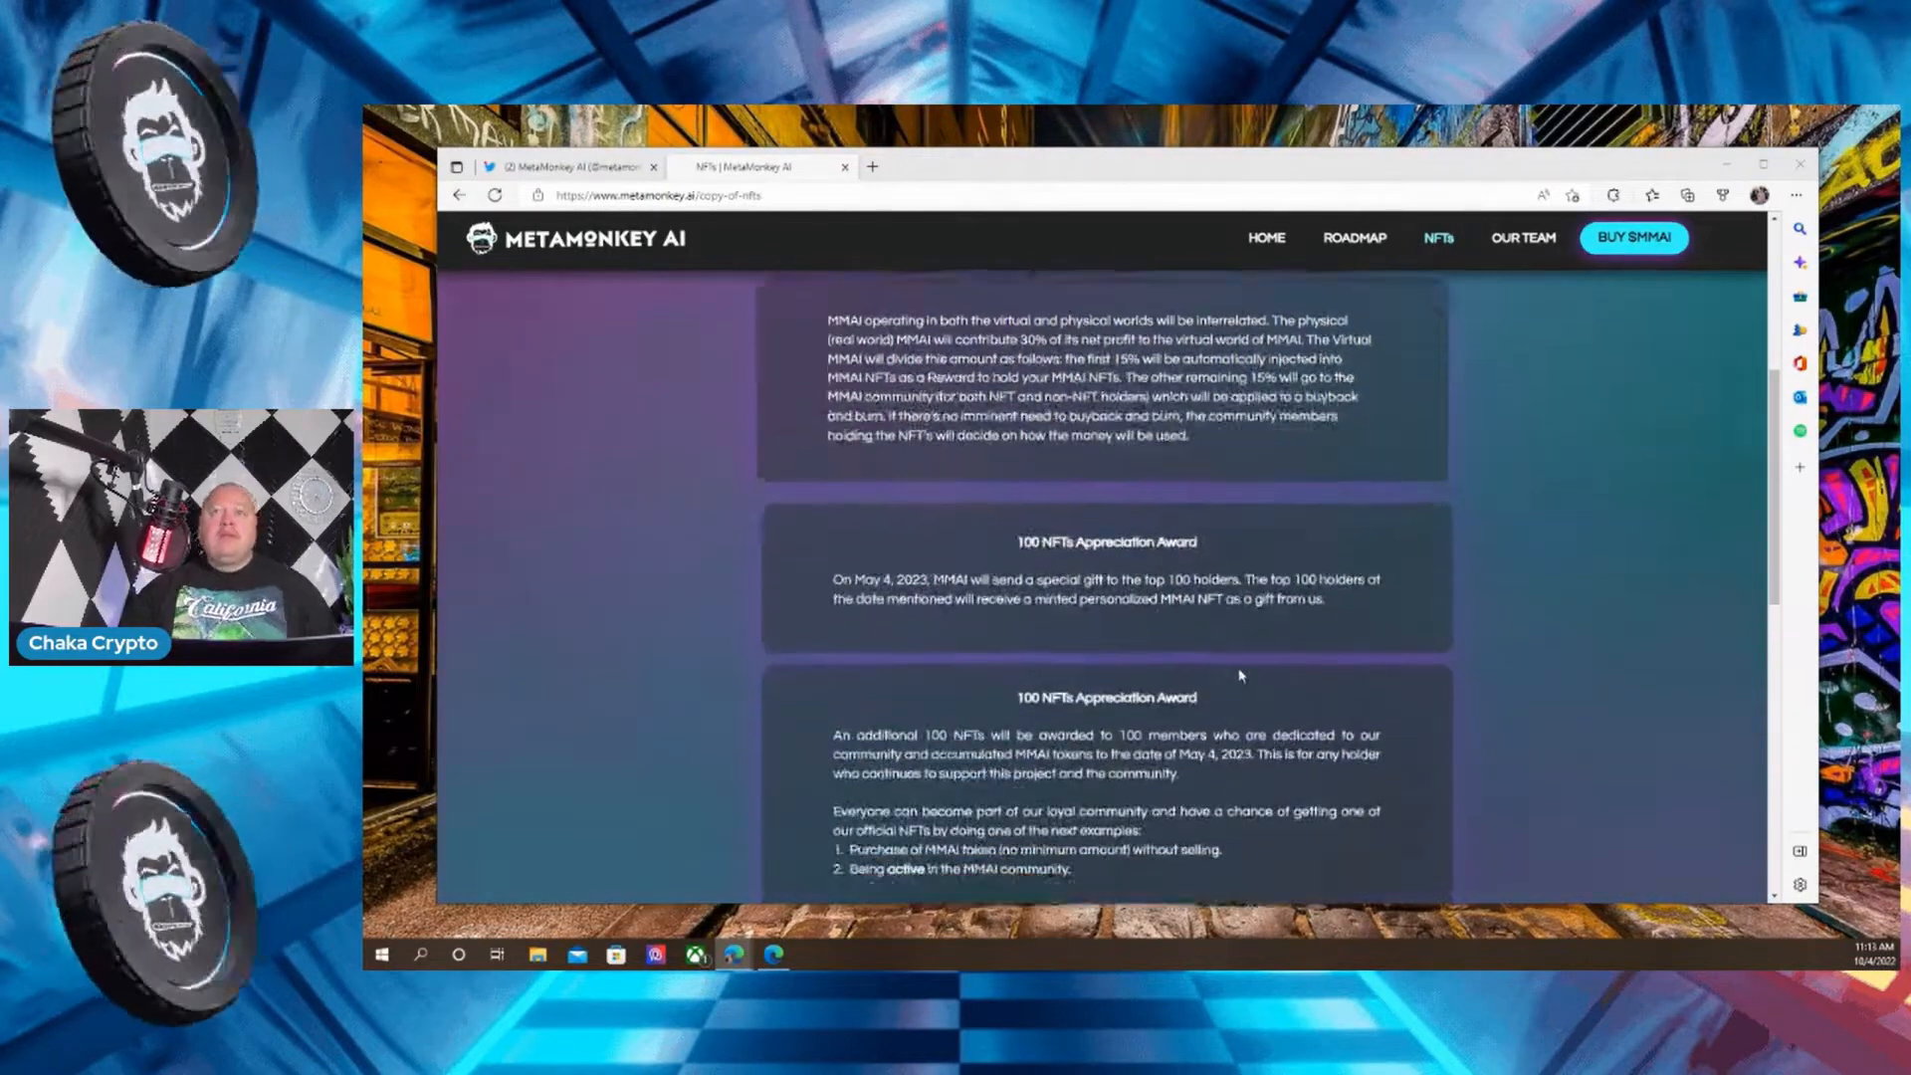
pyautogui.scroll(-3)
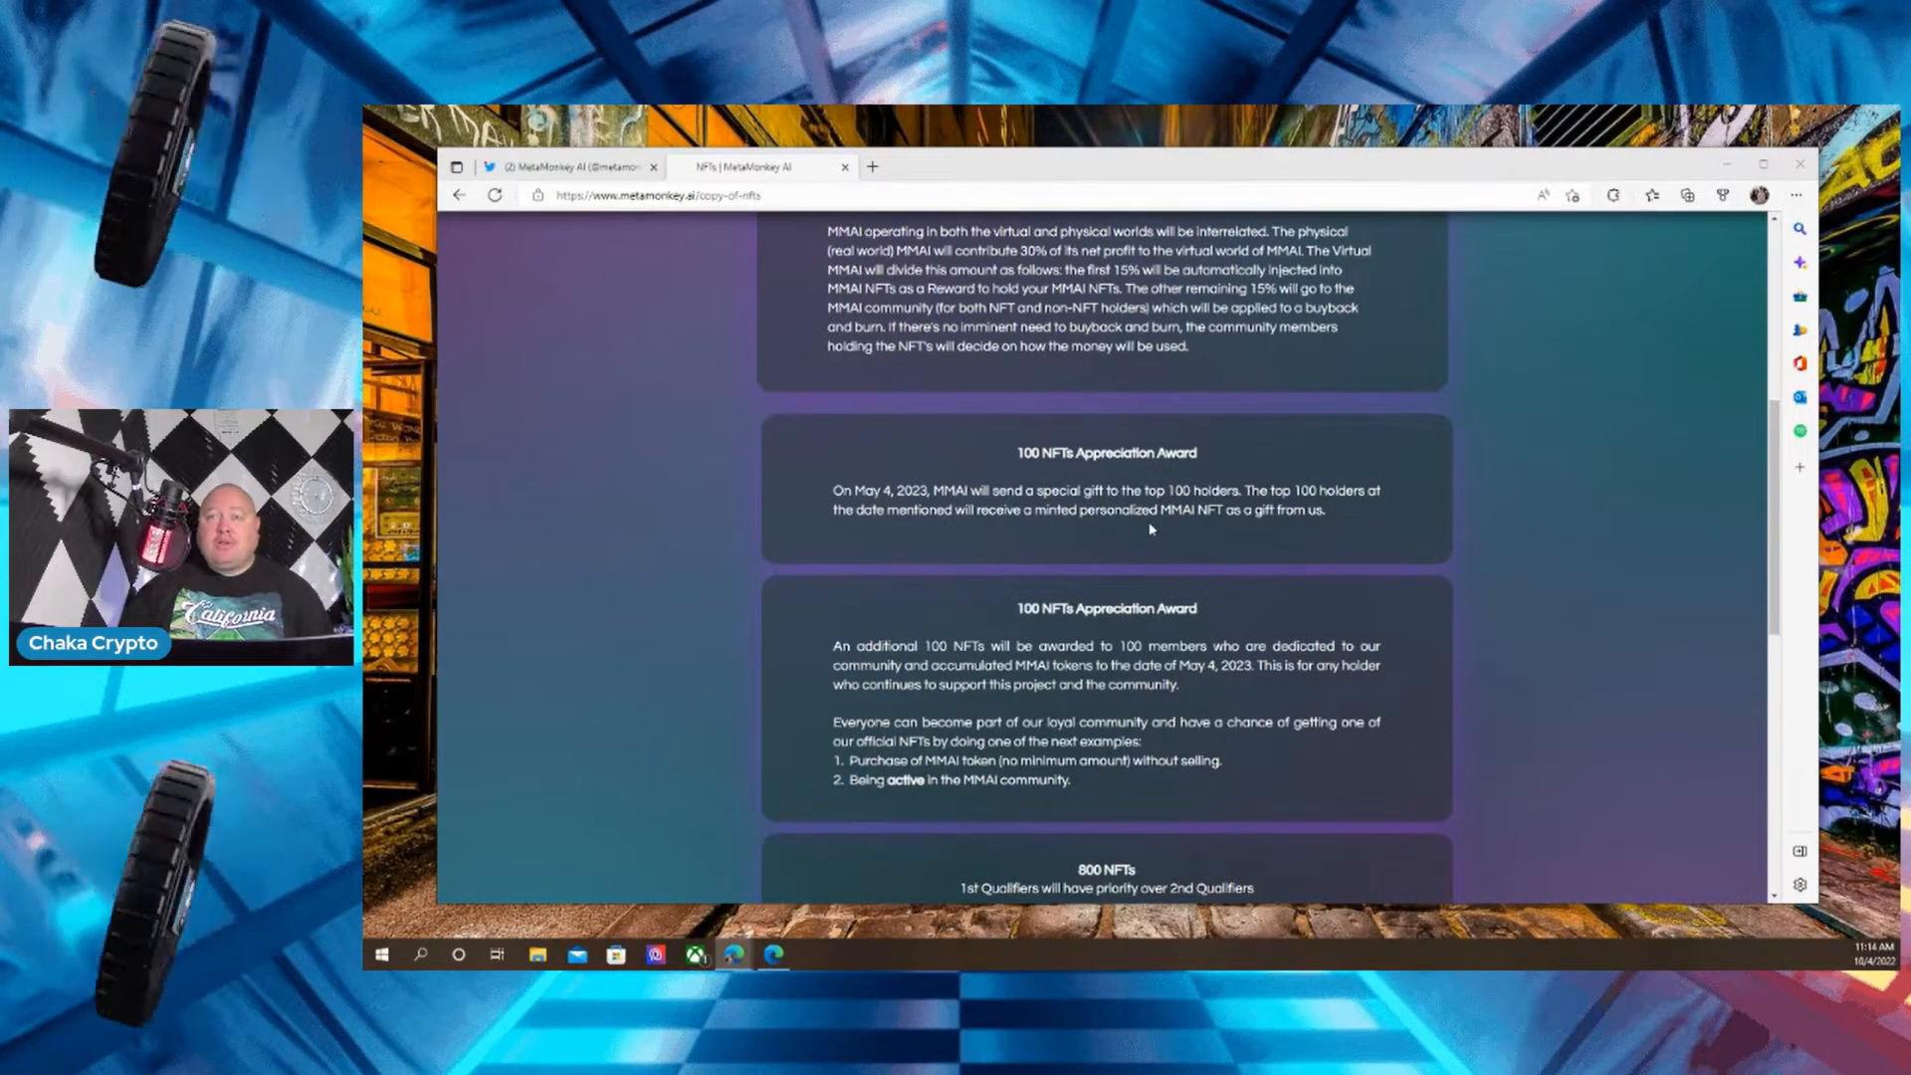
pyautogui.moveTo(1208, 525)
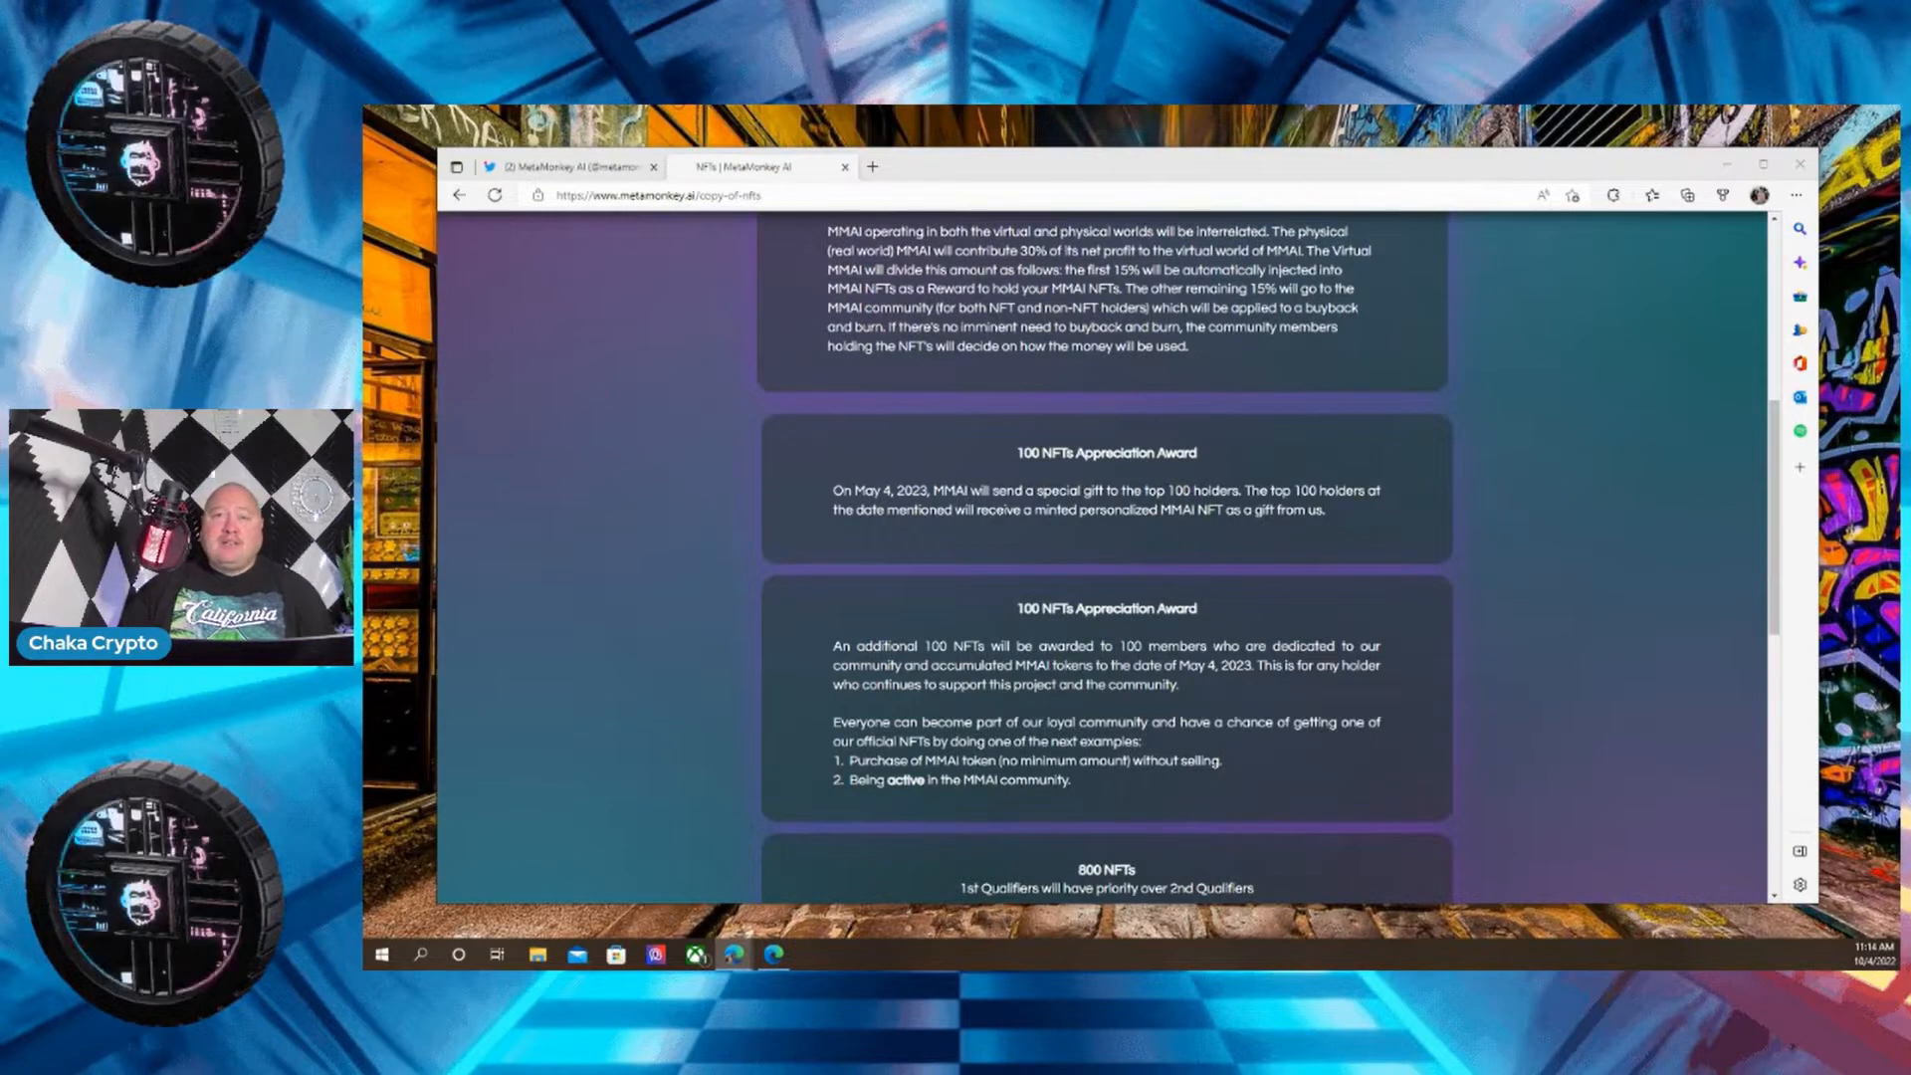
pyautogui.moveTo(1252, 539)
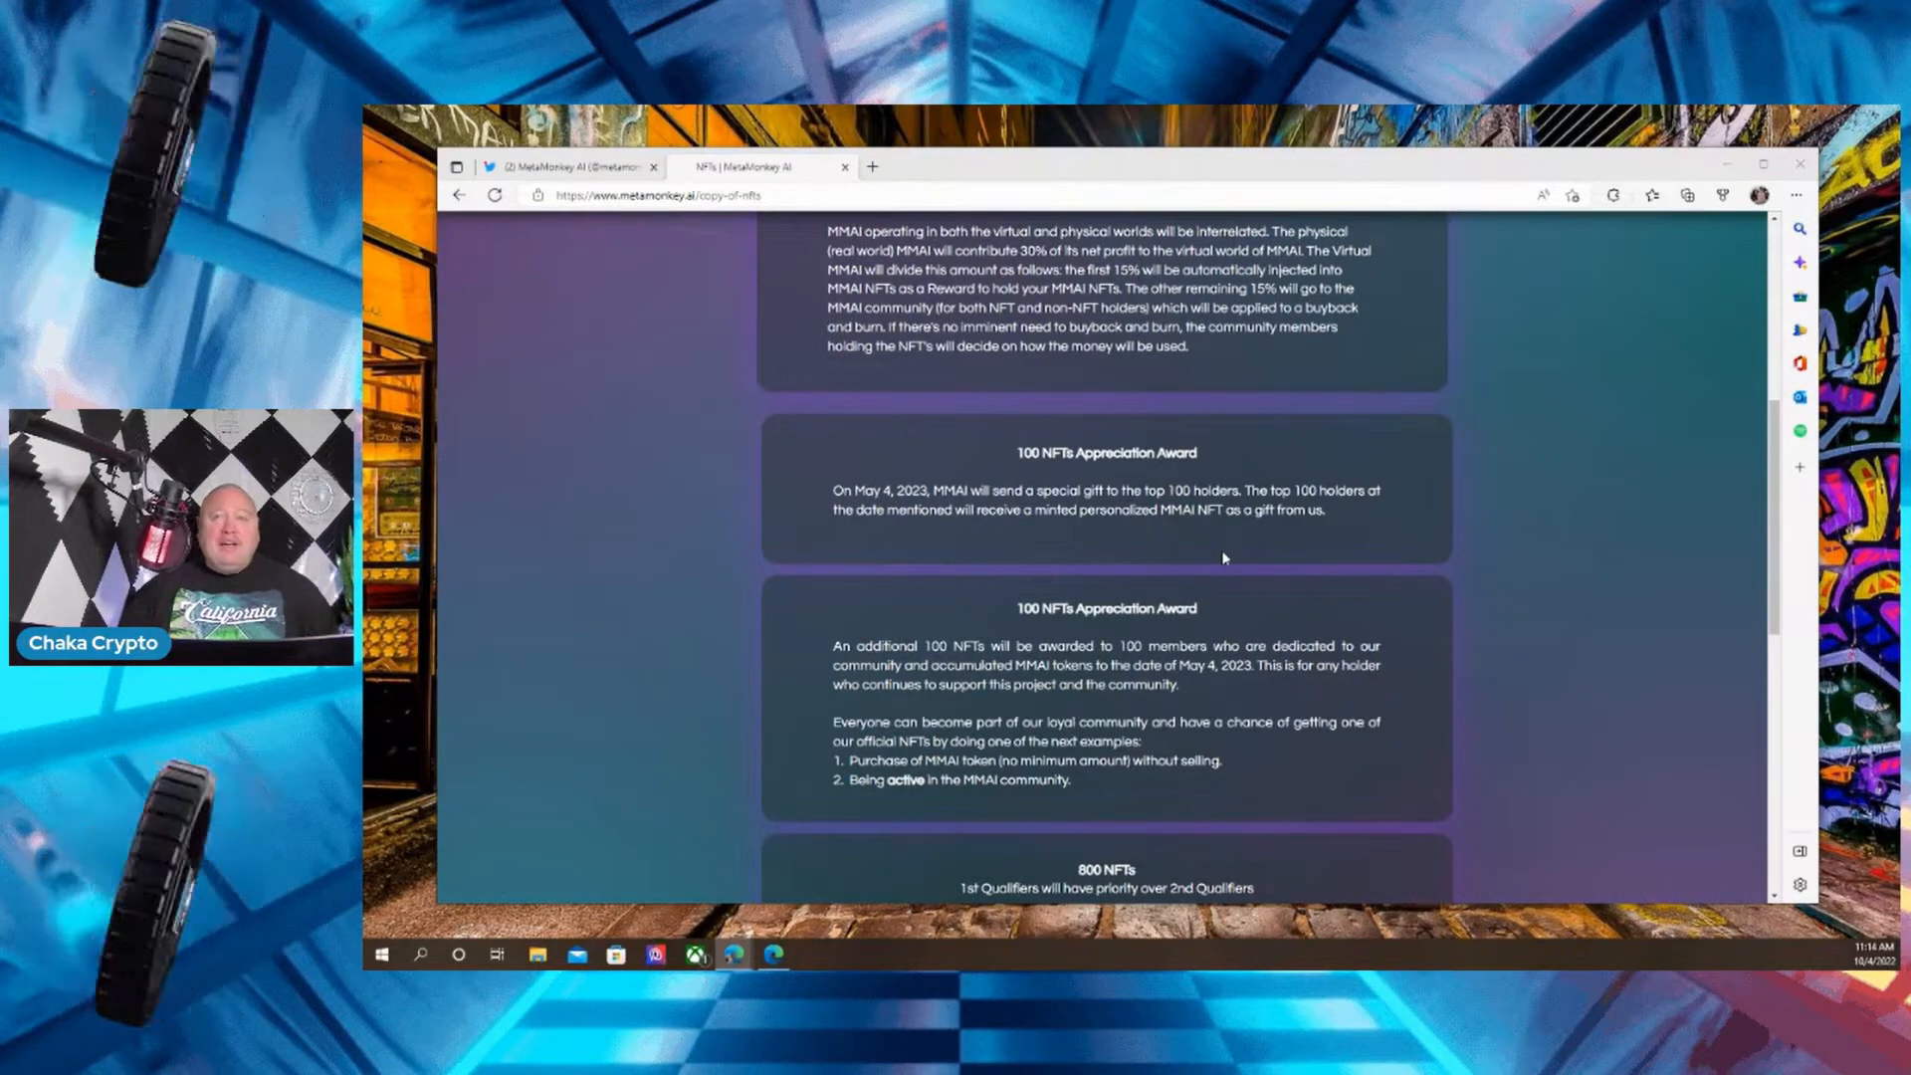
pyautogui.moveTo(1192, 548)
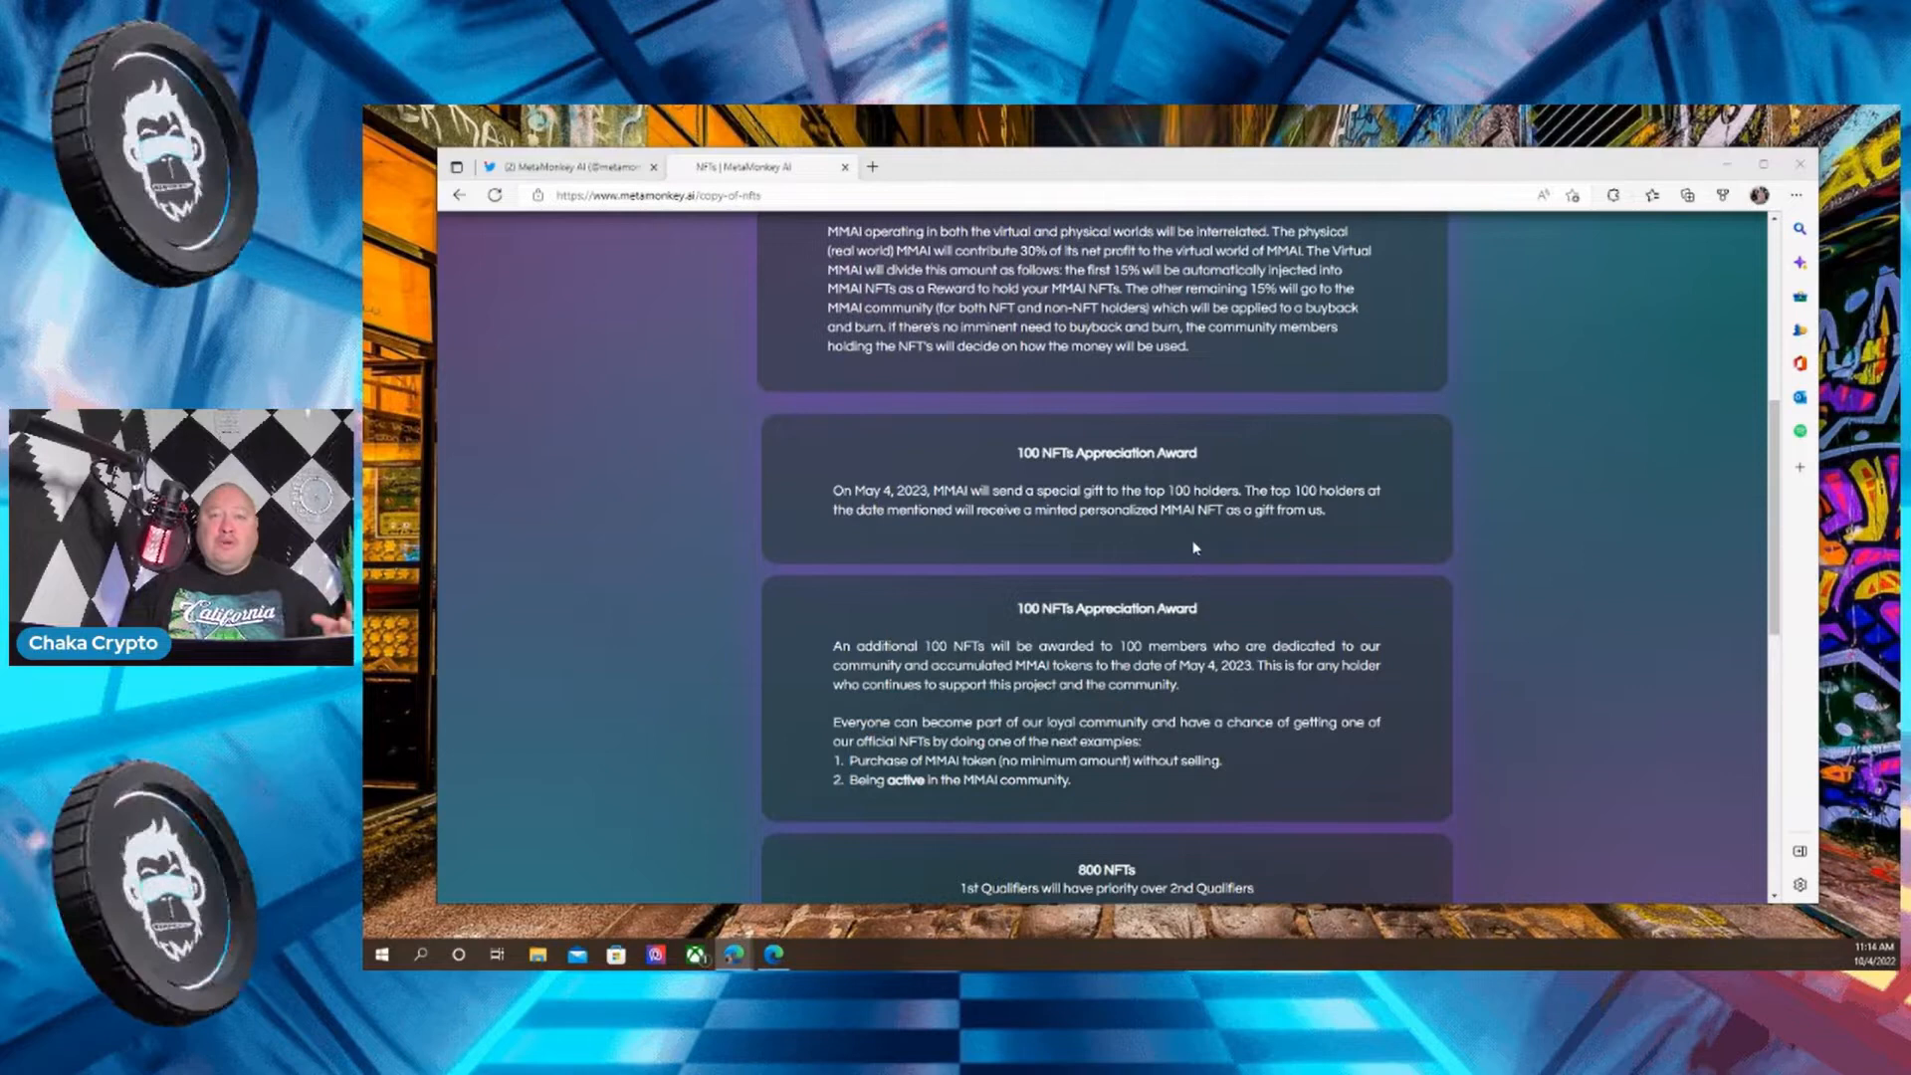
pyautogui.scroll(-3)
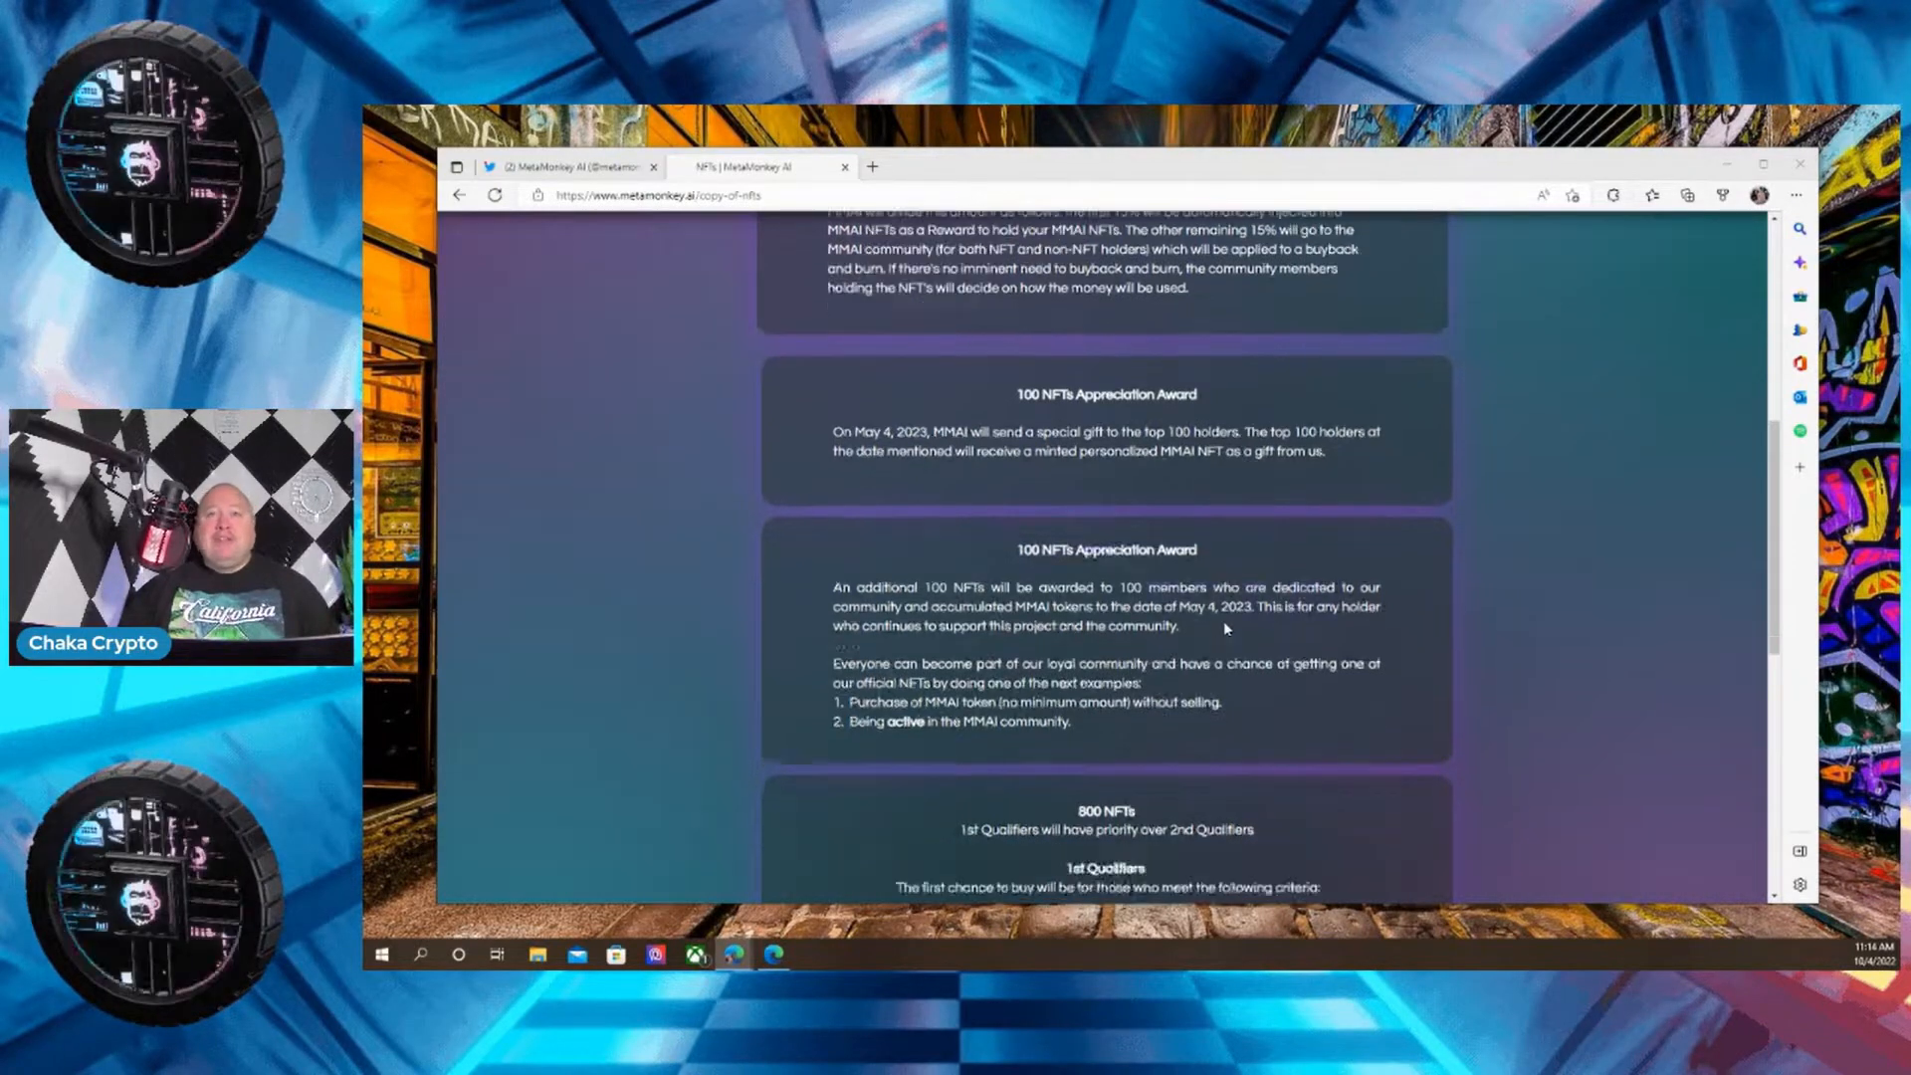
pyautogui.scroll(-3)
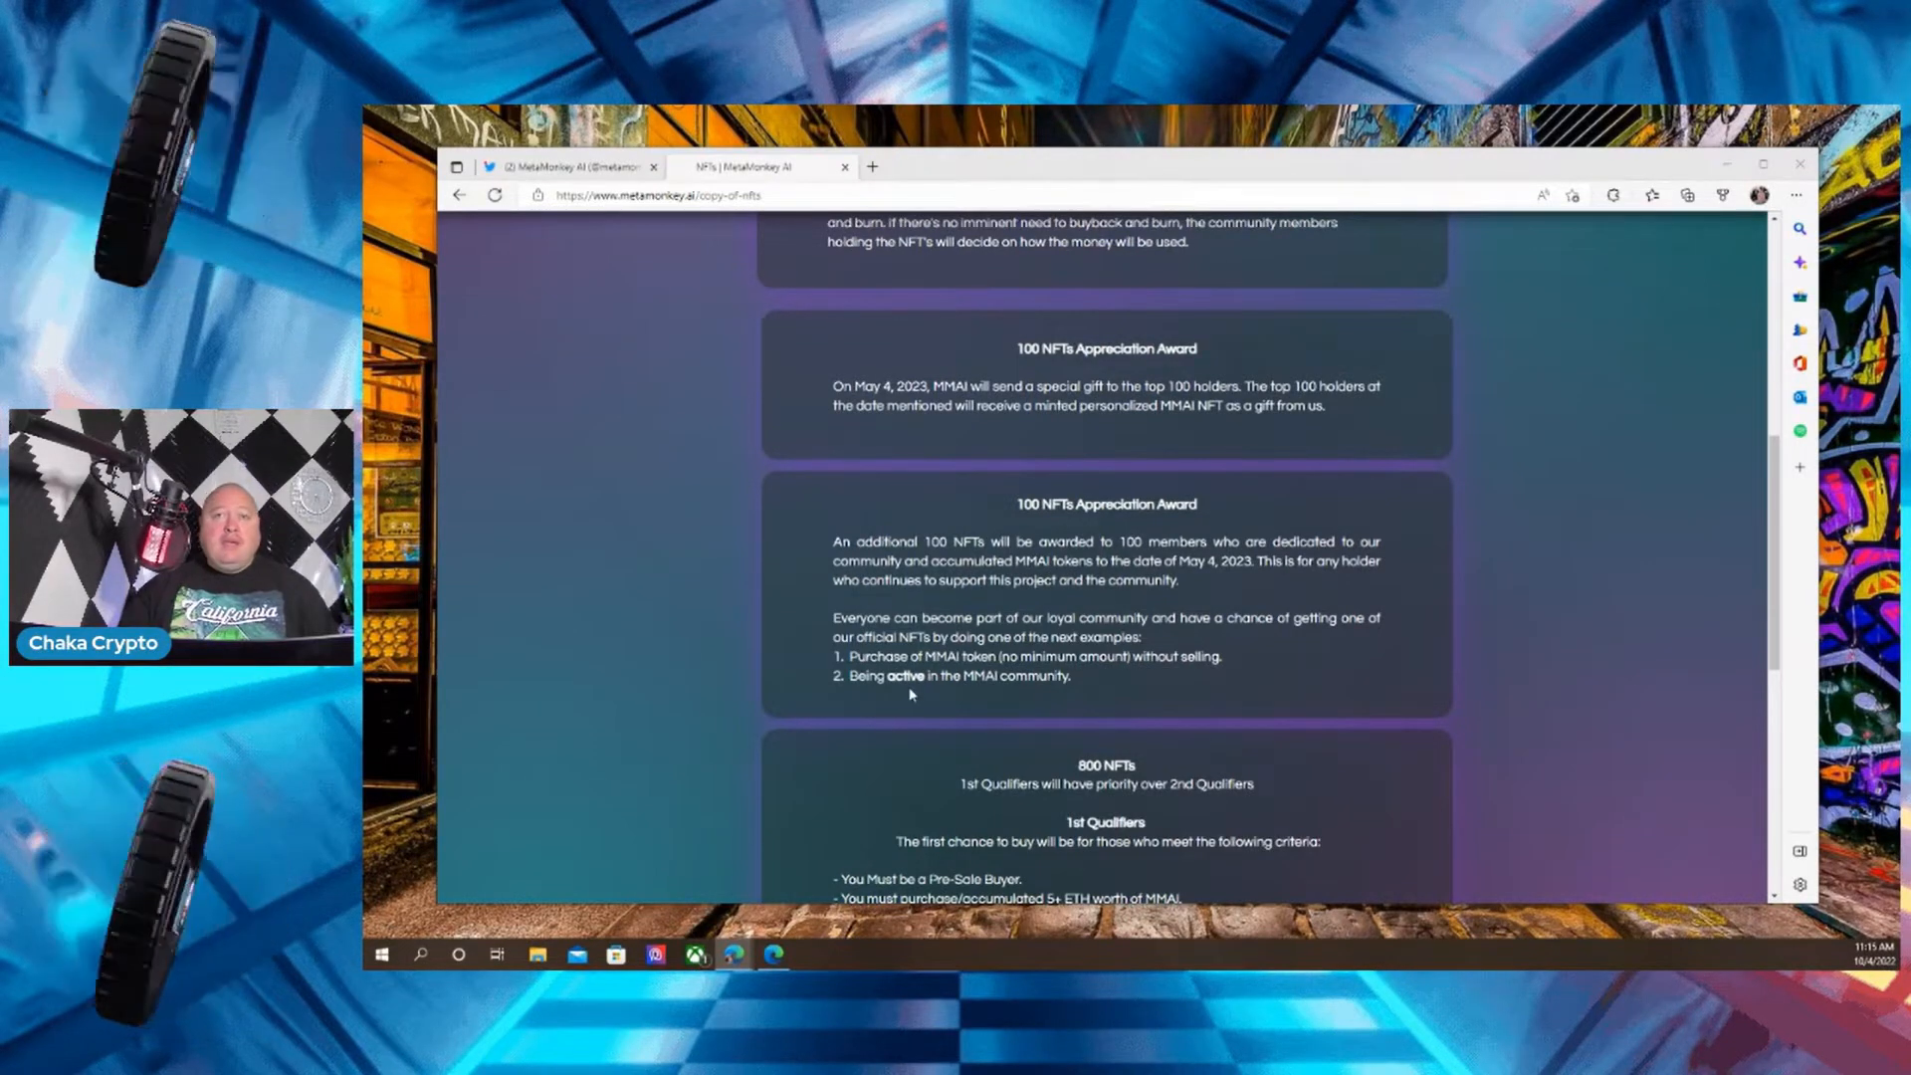
pyautogui.moveTo(1077, 685)
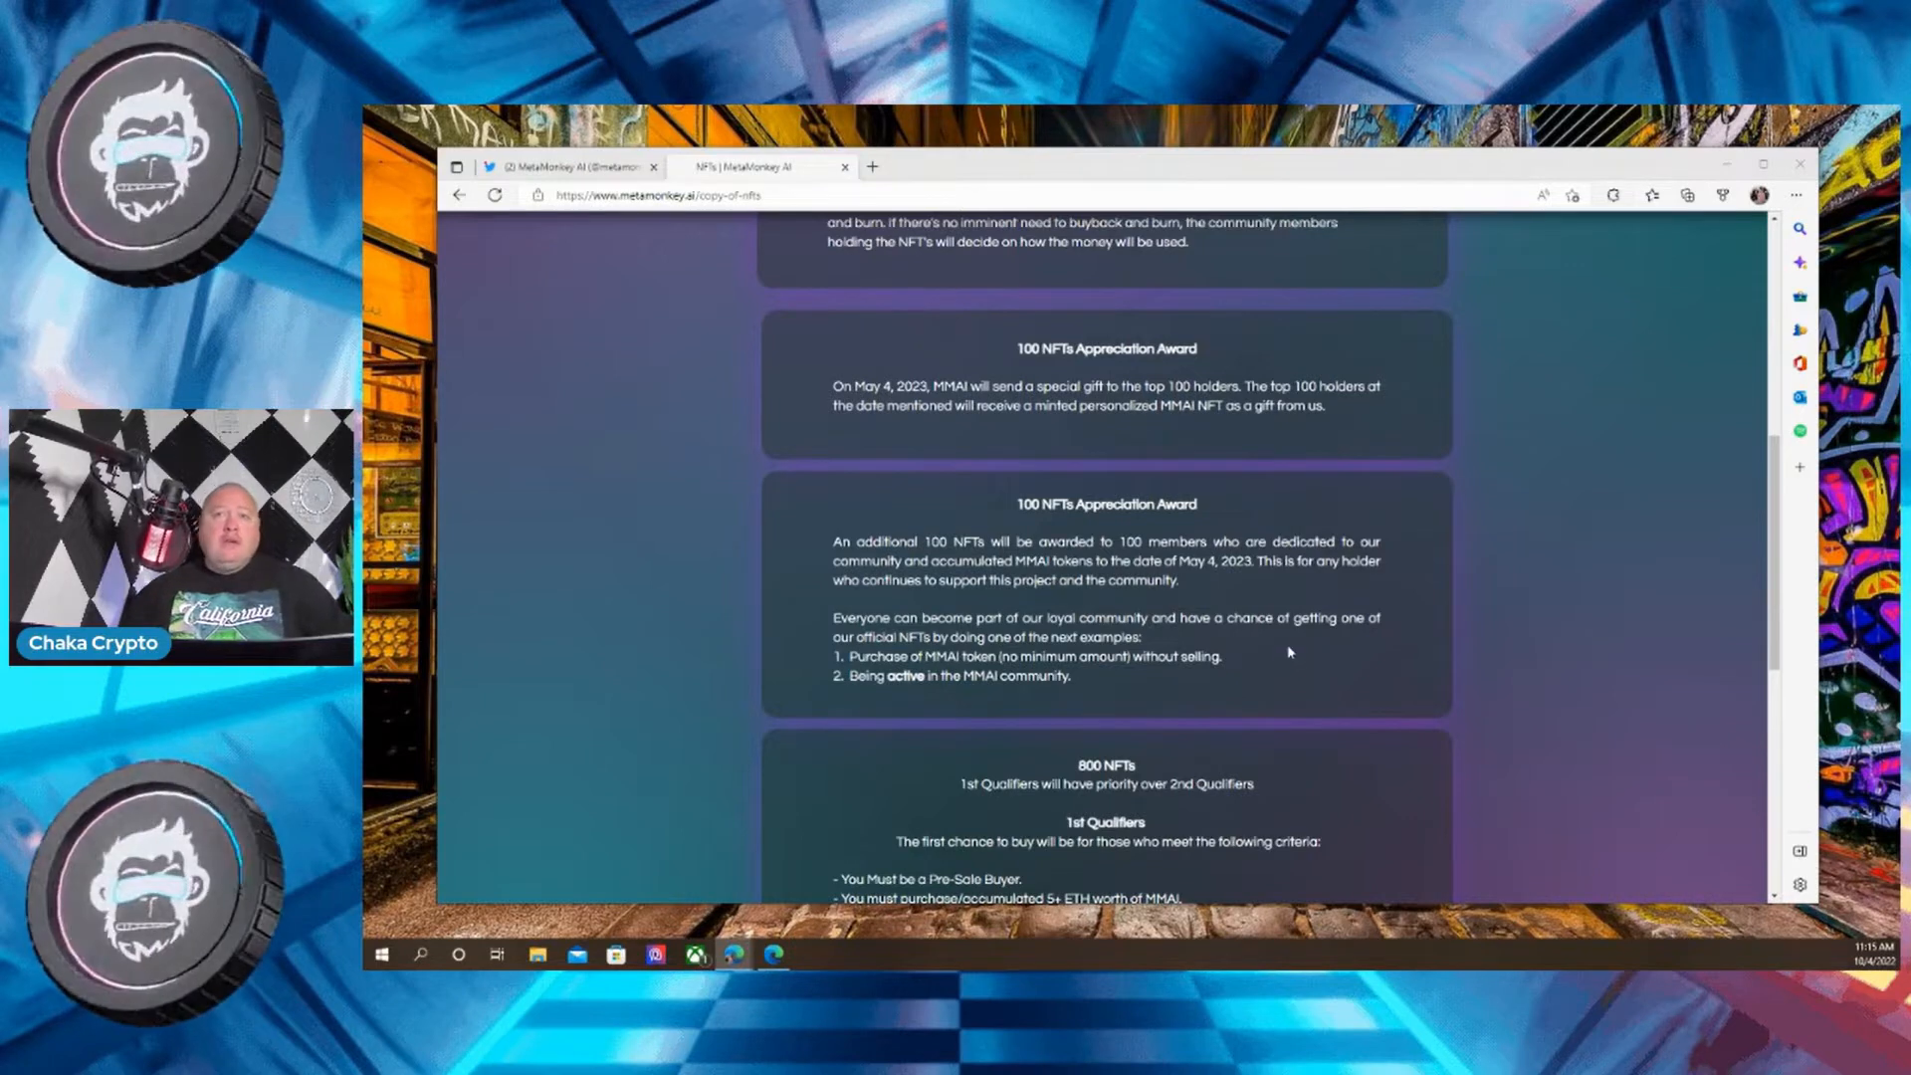
pyautogui.scroll(-3)
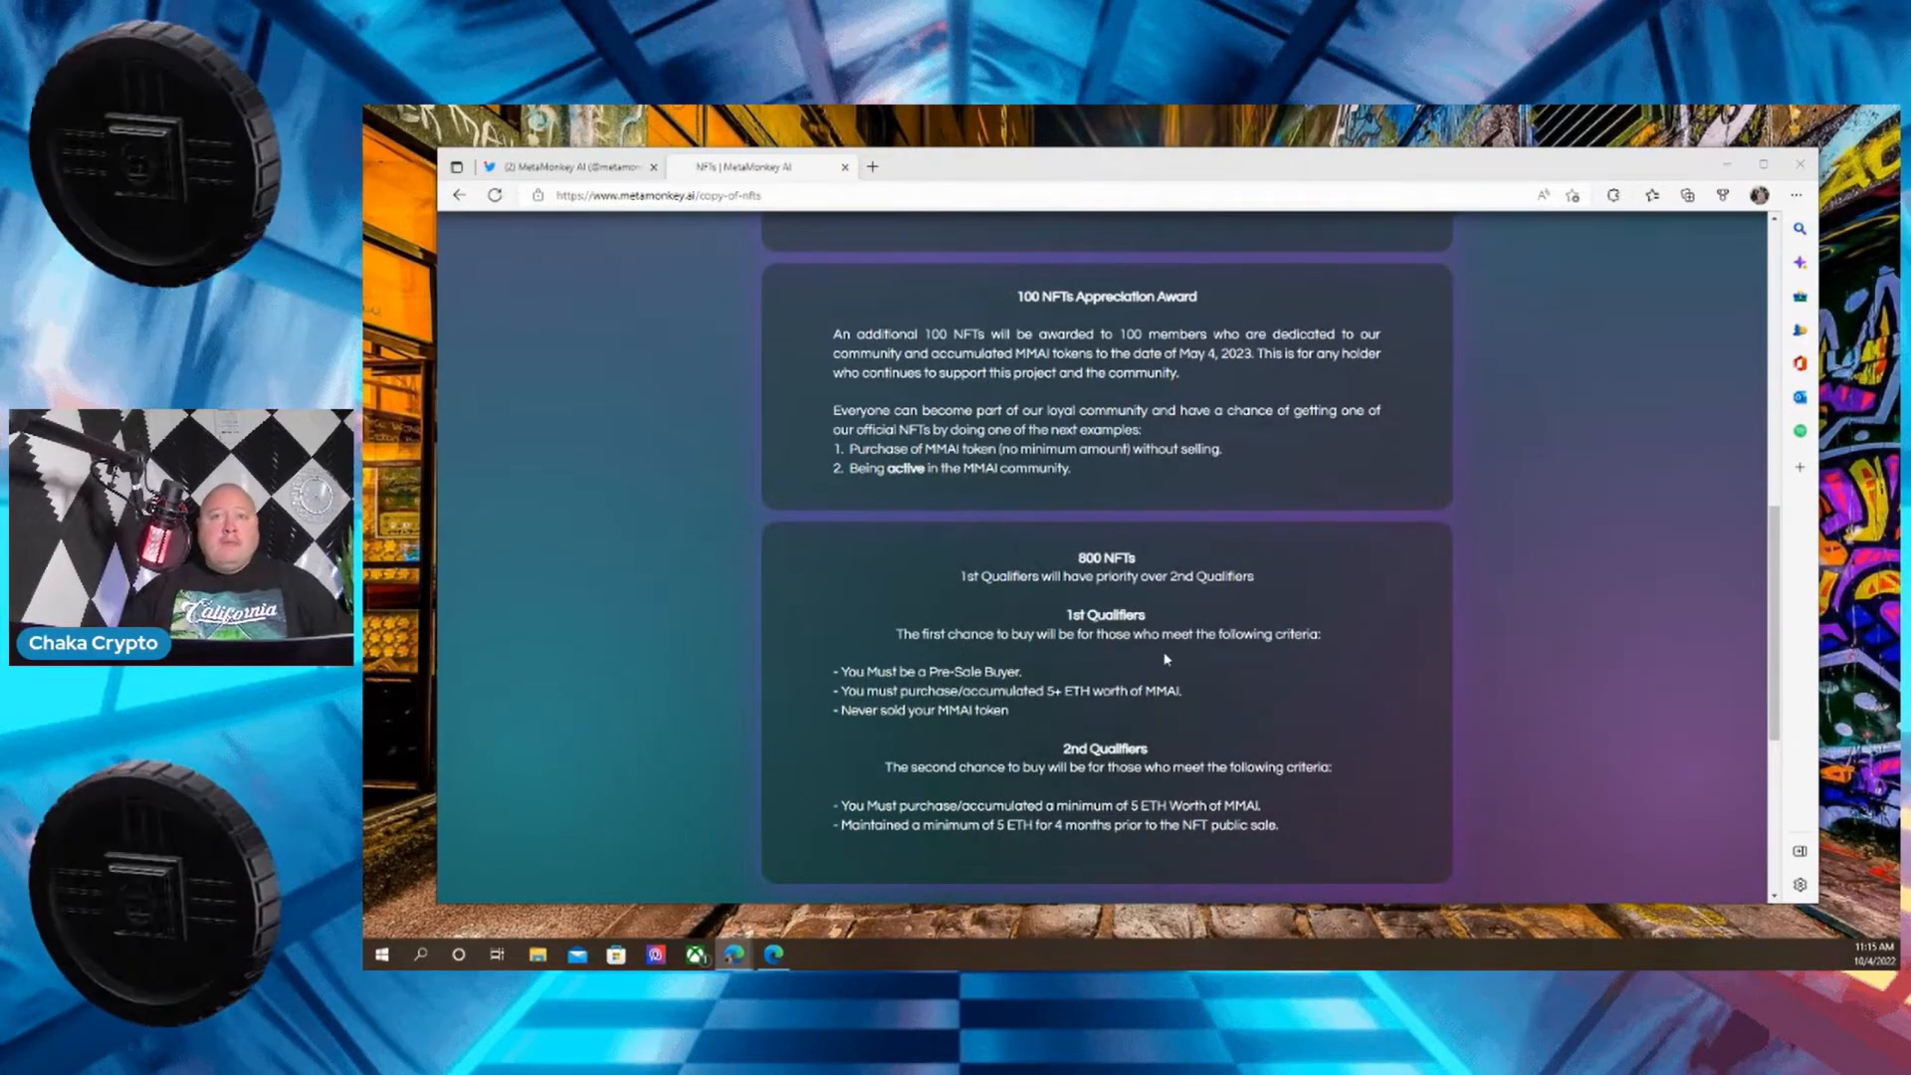
pyautogui.moveTo(1013, 660)
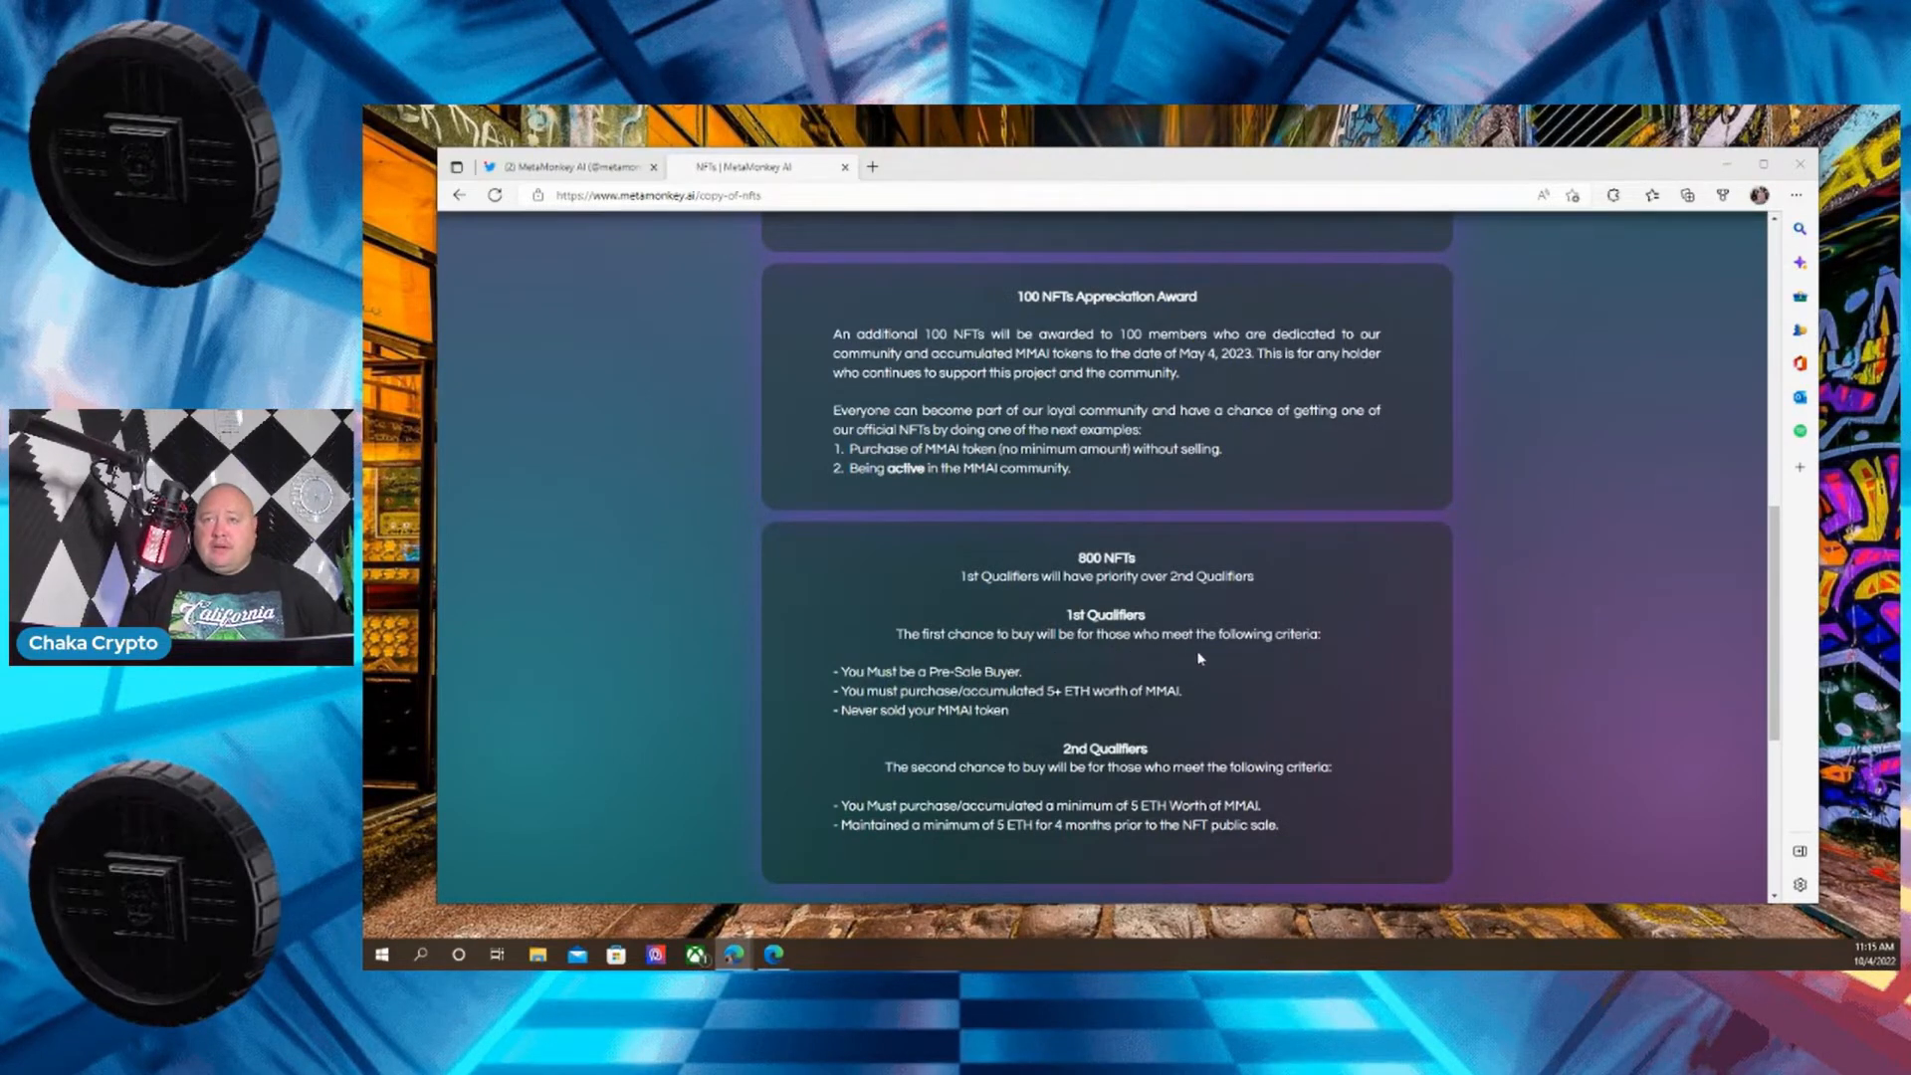
pyautogui.scroll(-3)
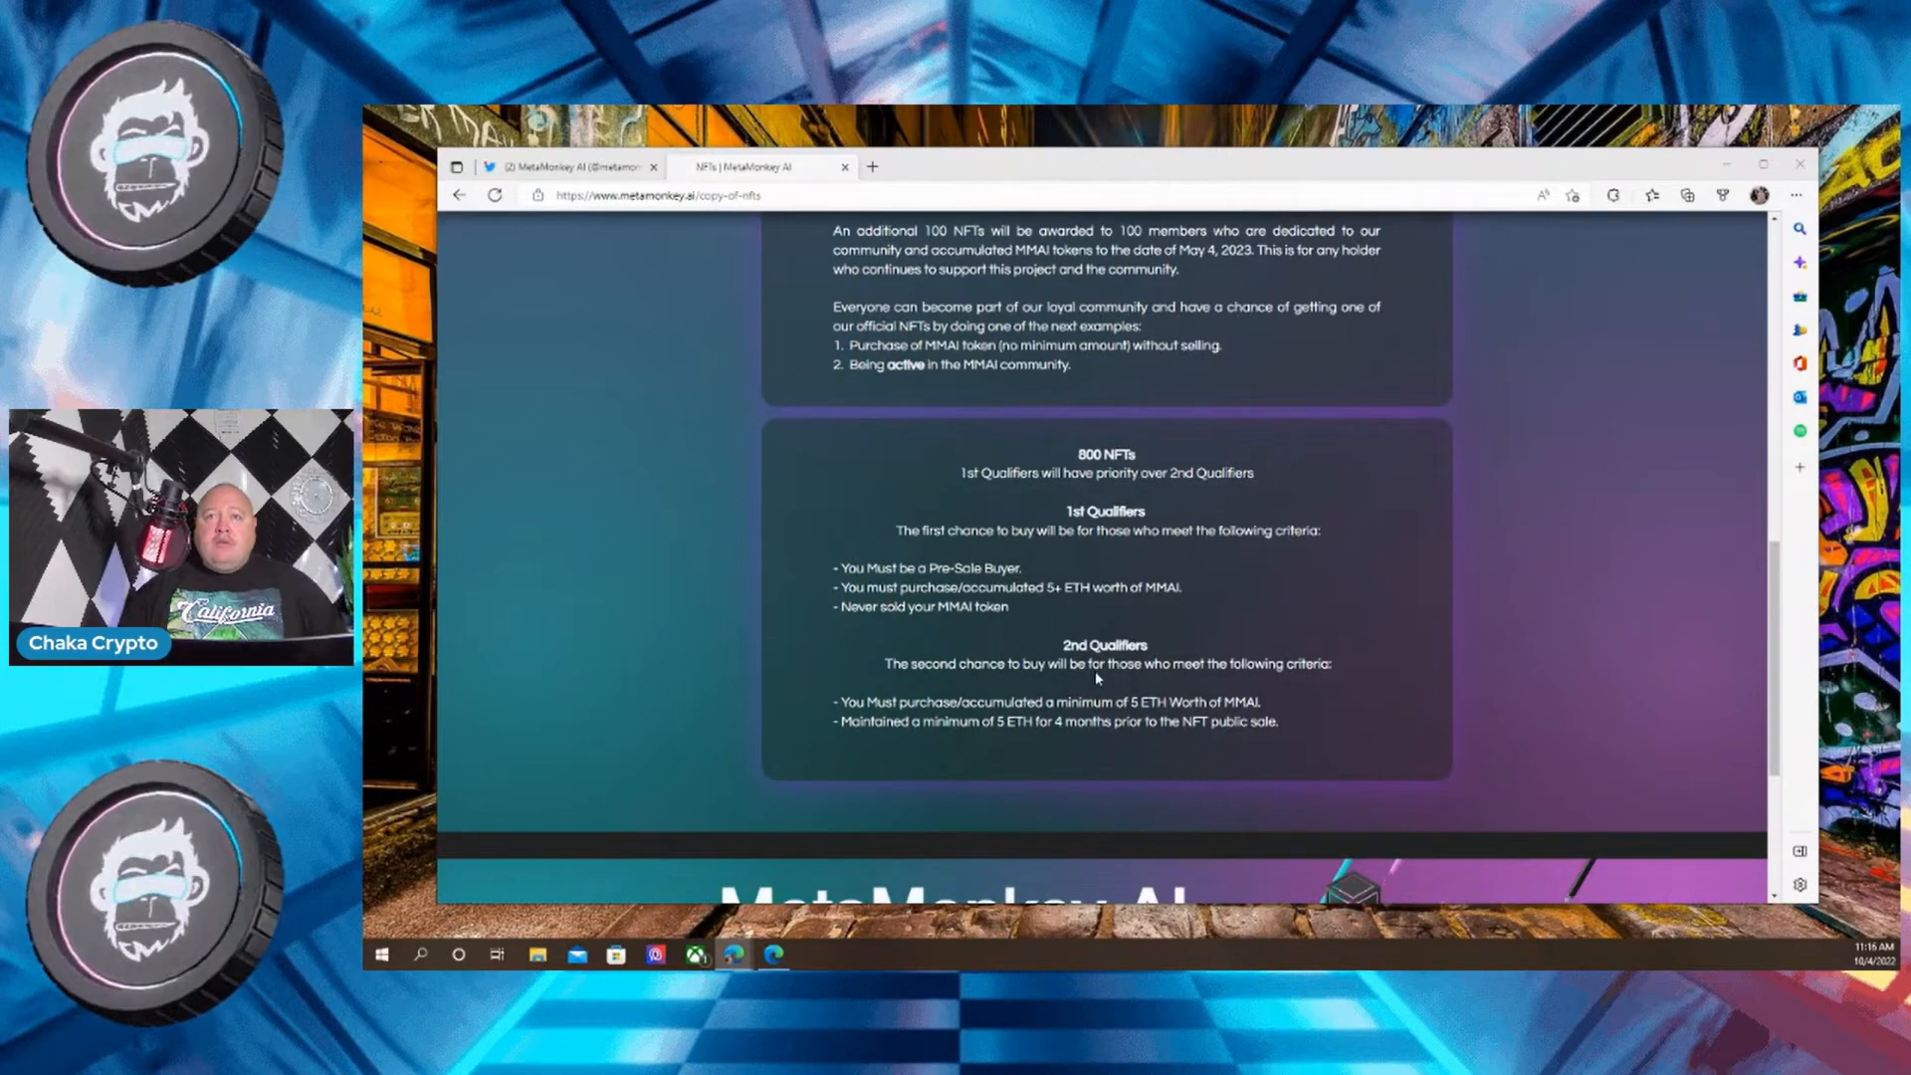
pyautogui.moveTo(1267, 690)
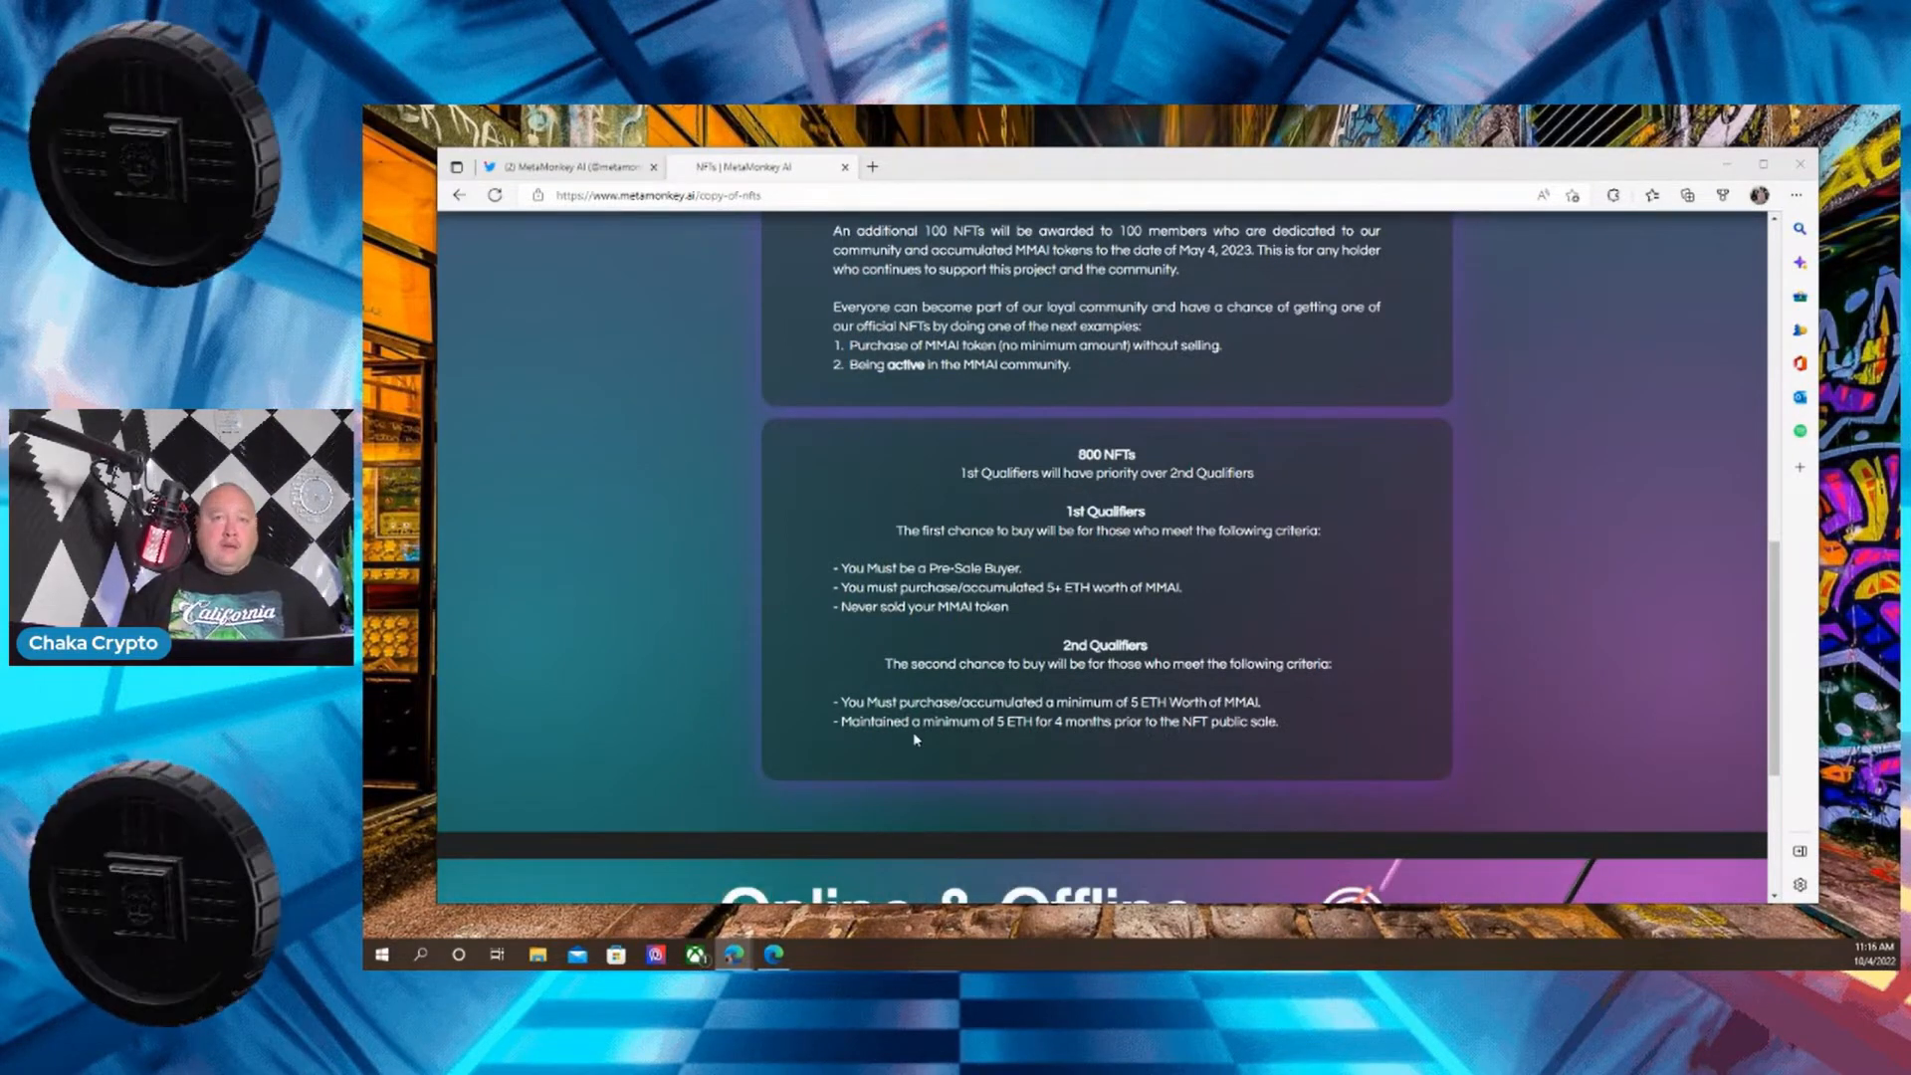
pyautogui.moveTo(1023, 744)
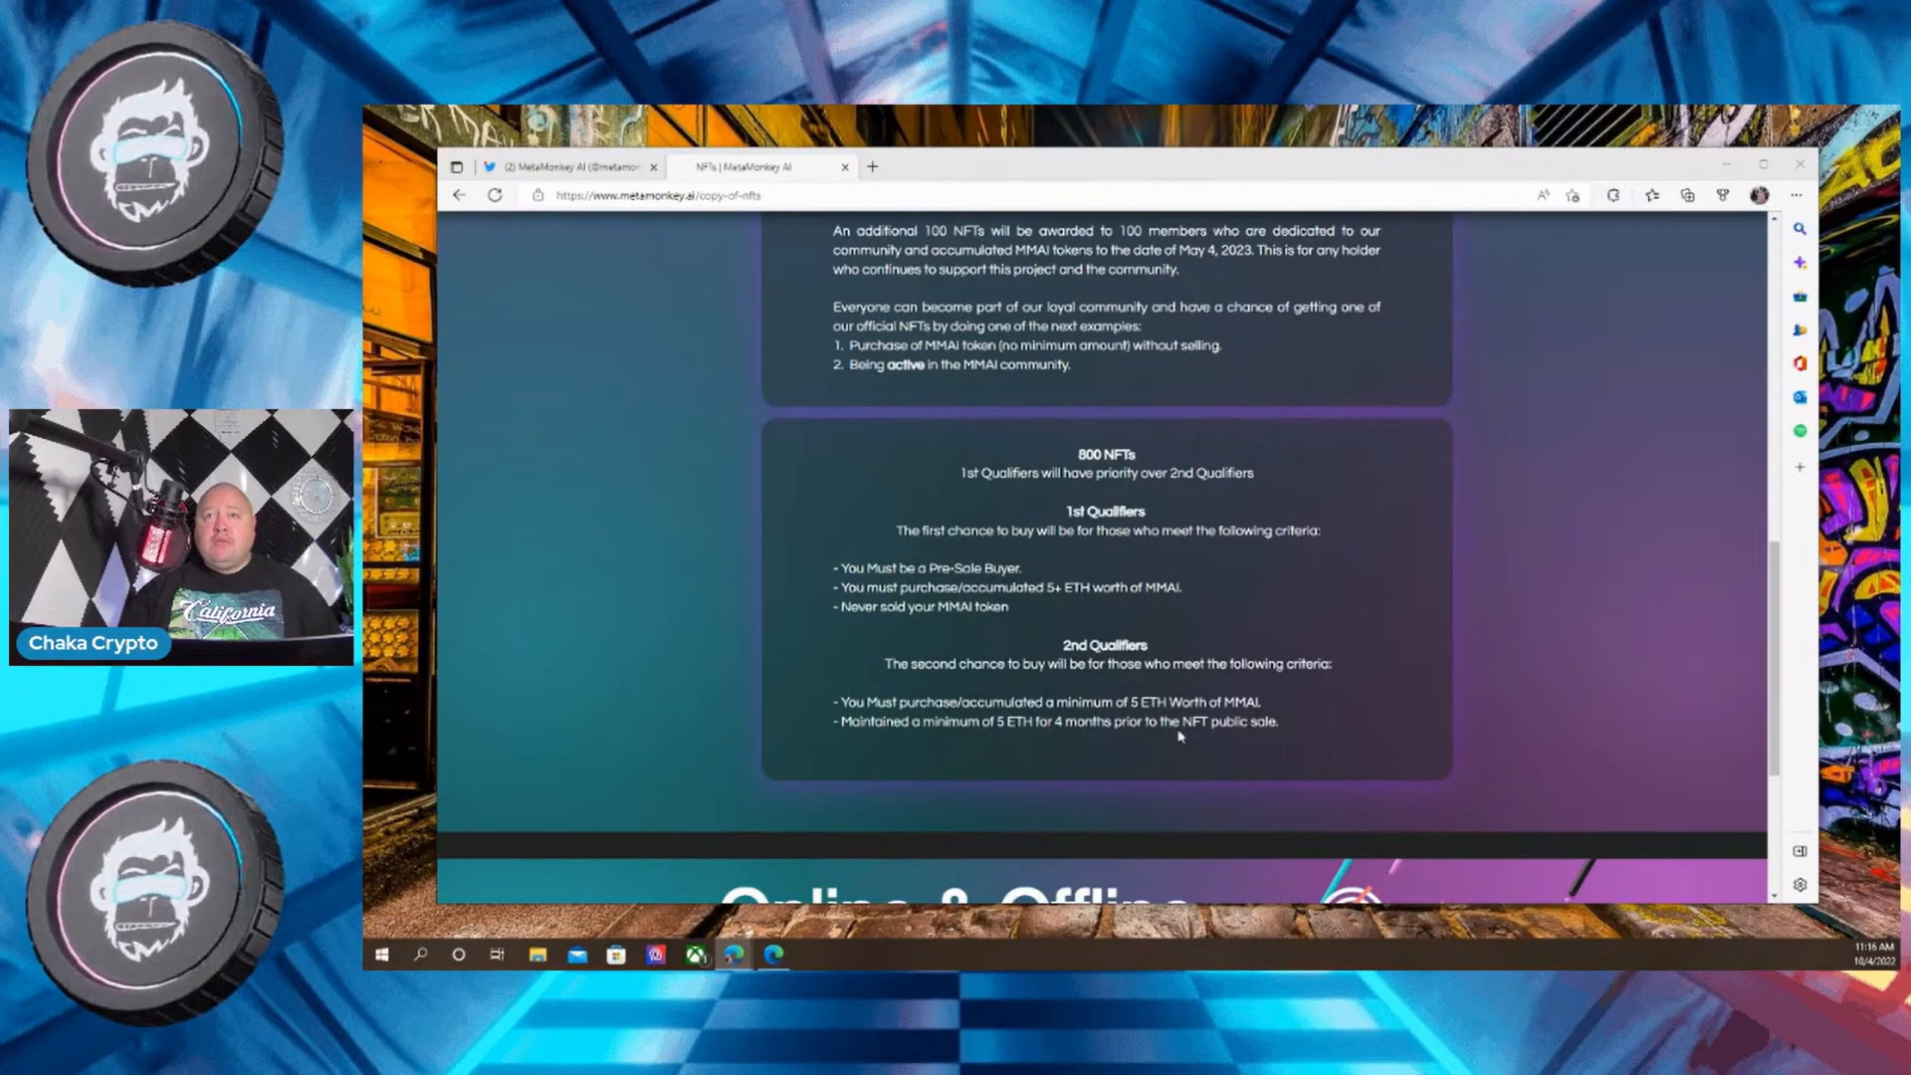
pyautogui.moveTo(1248, 740)
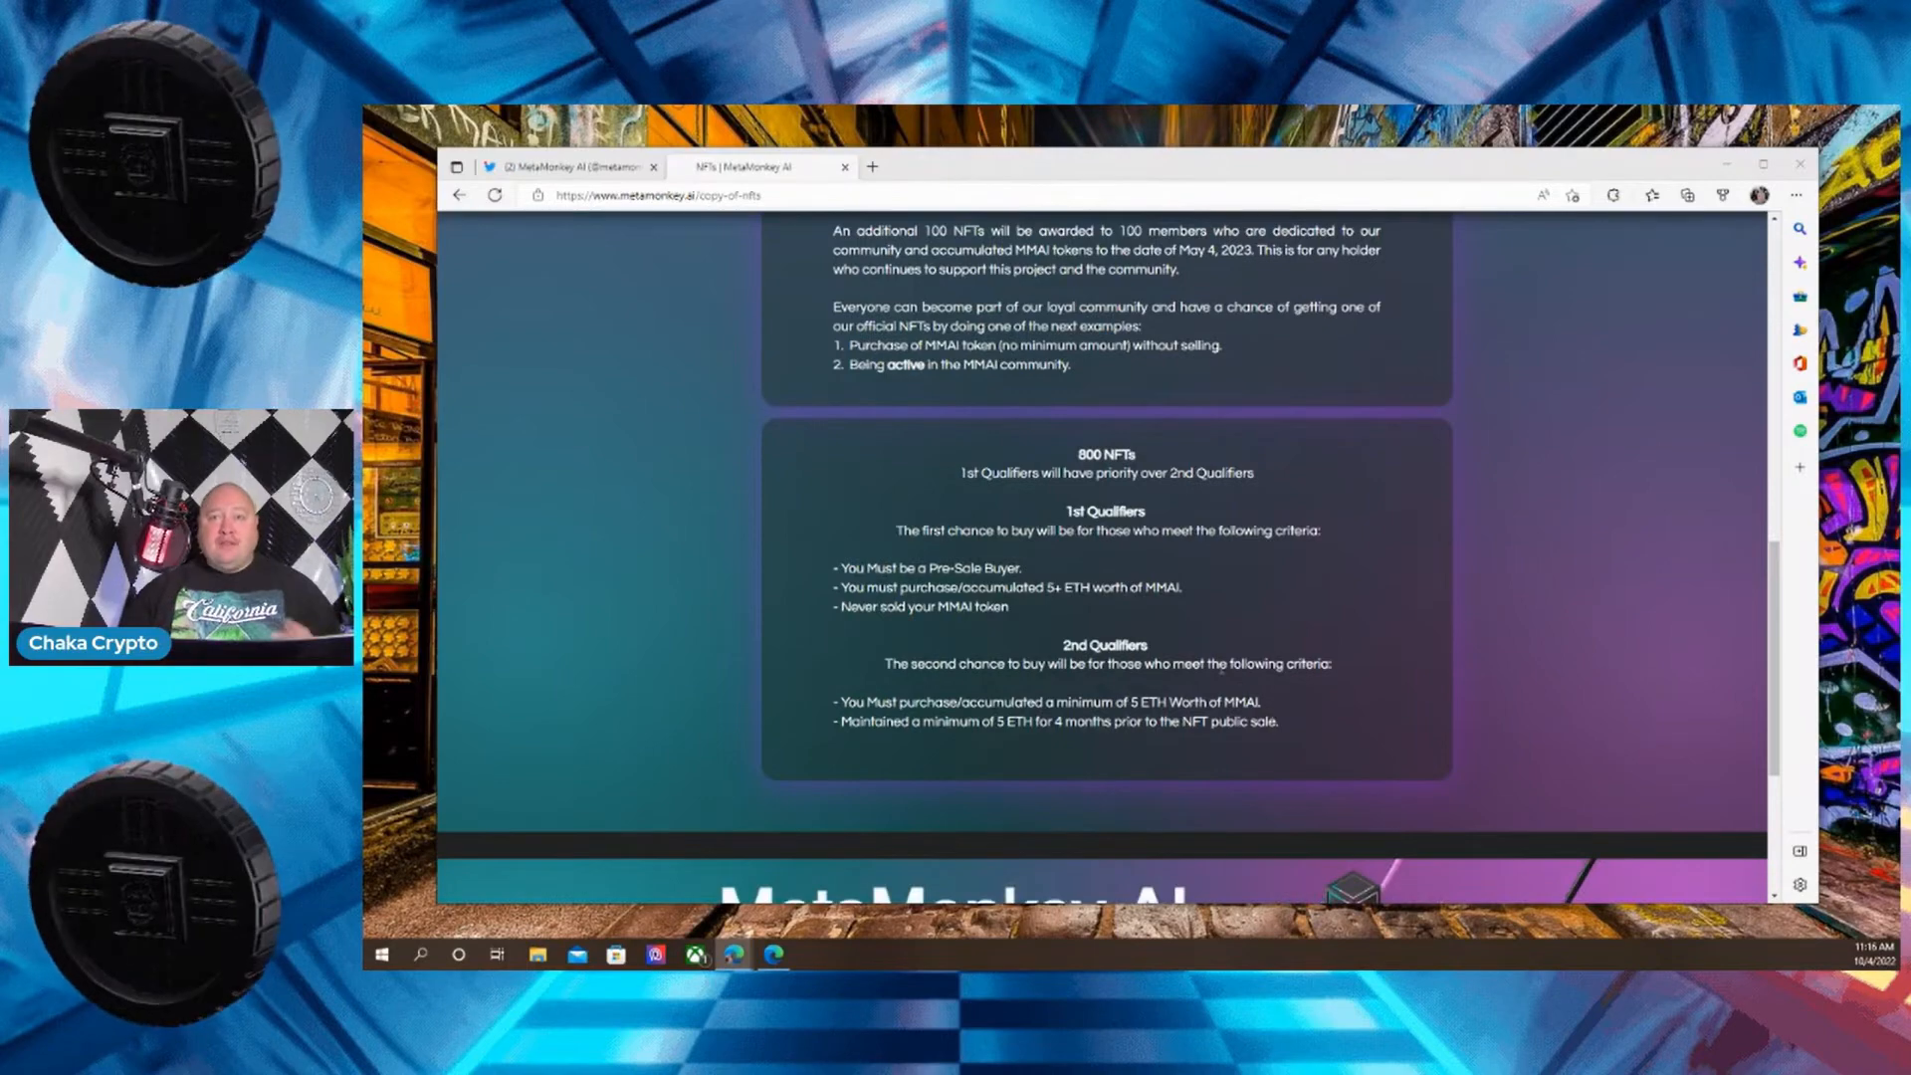
pyautogui.scroll(-3)
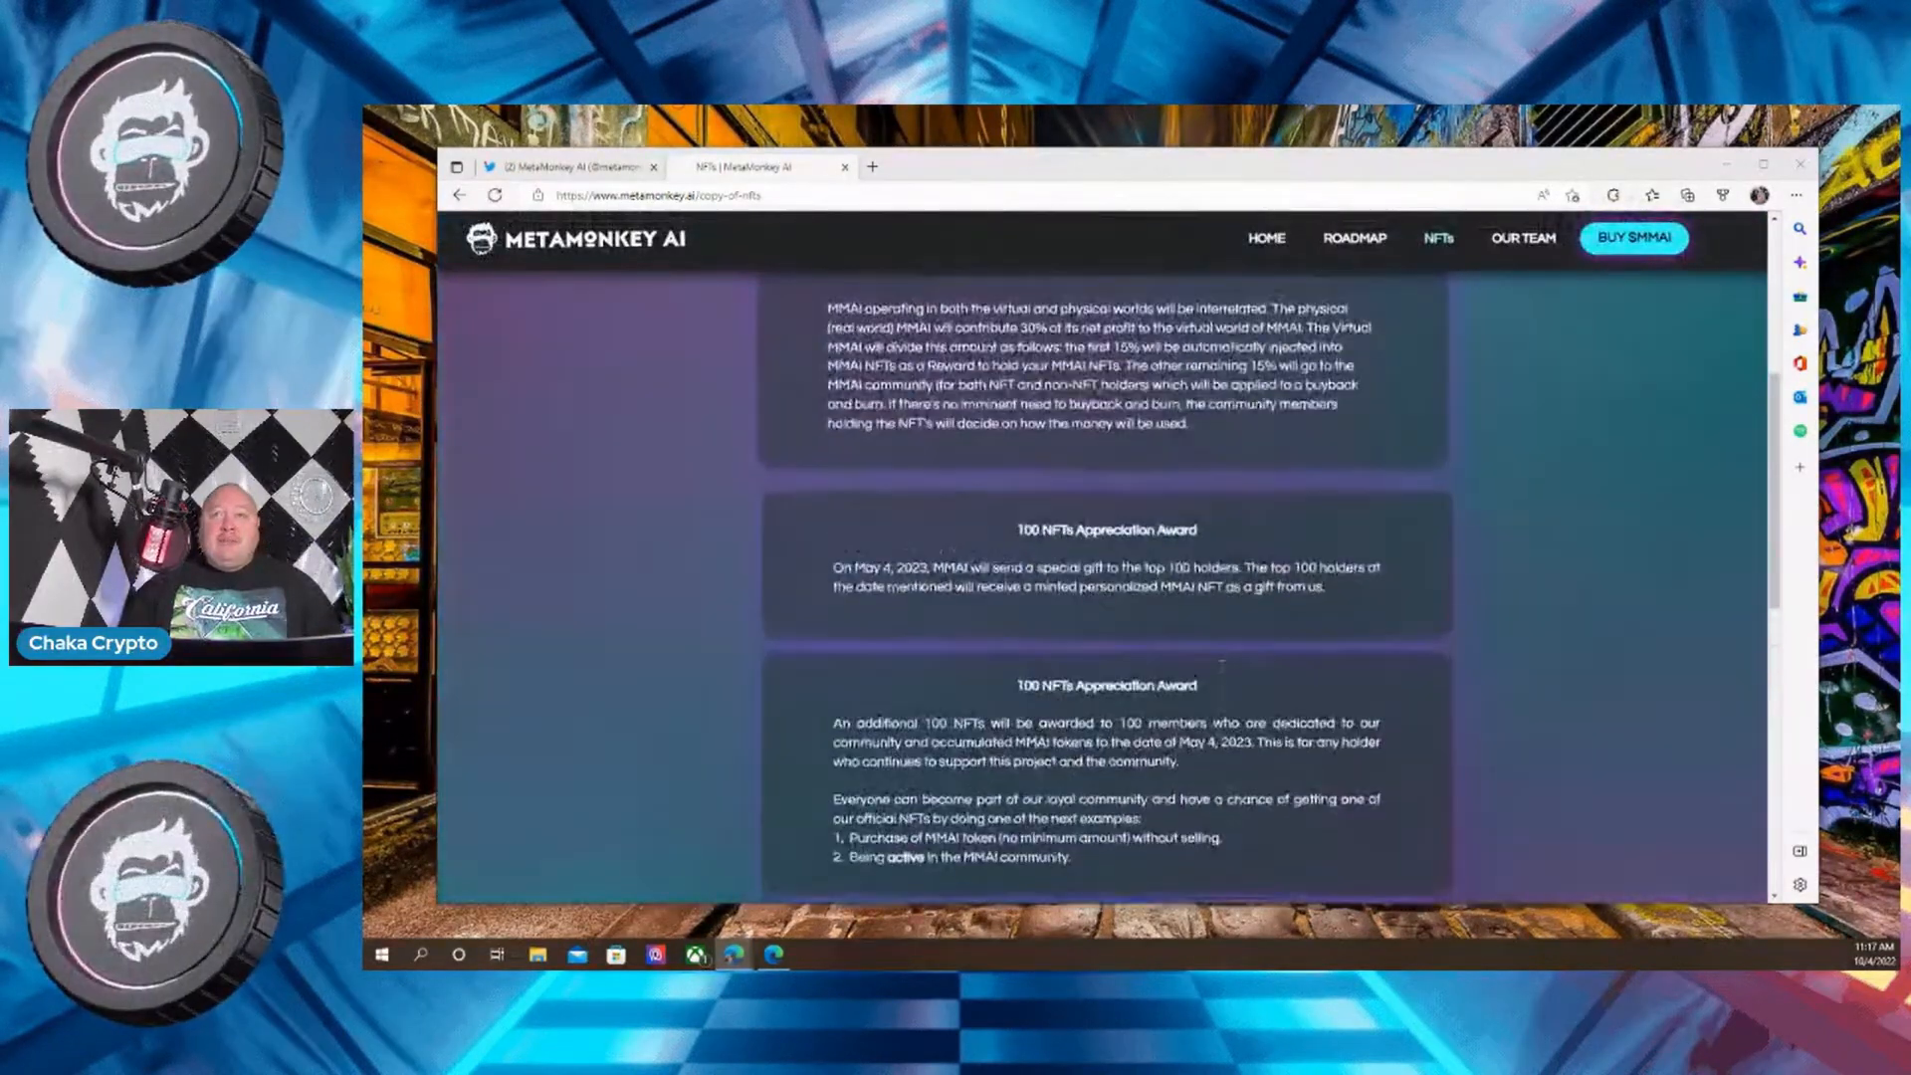
pyautogui.scroll(3)
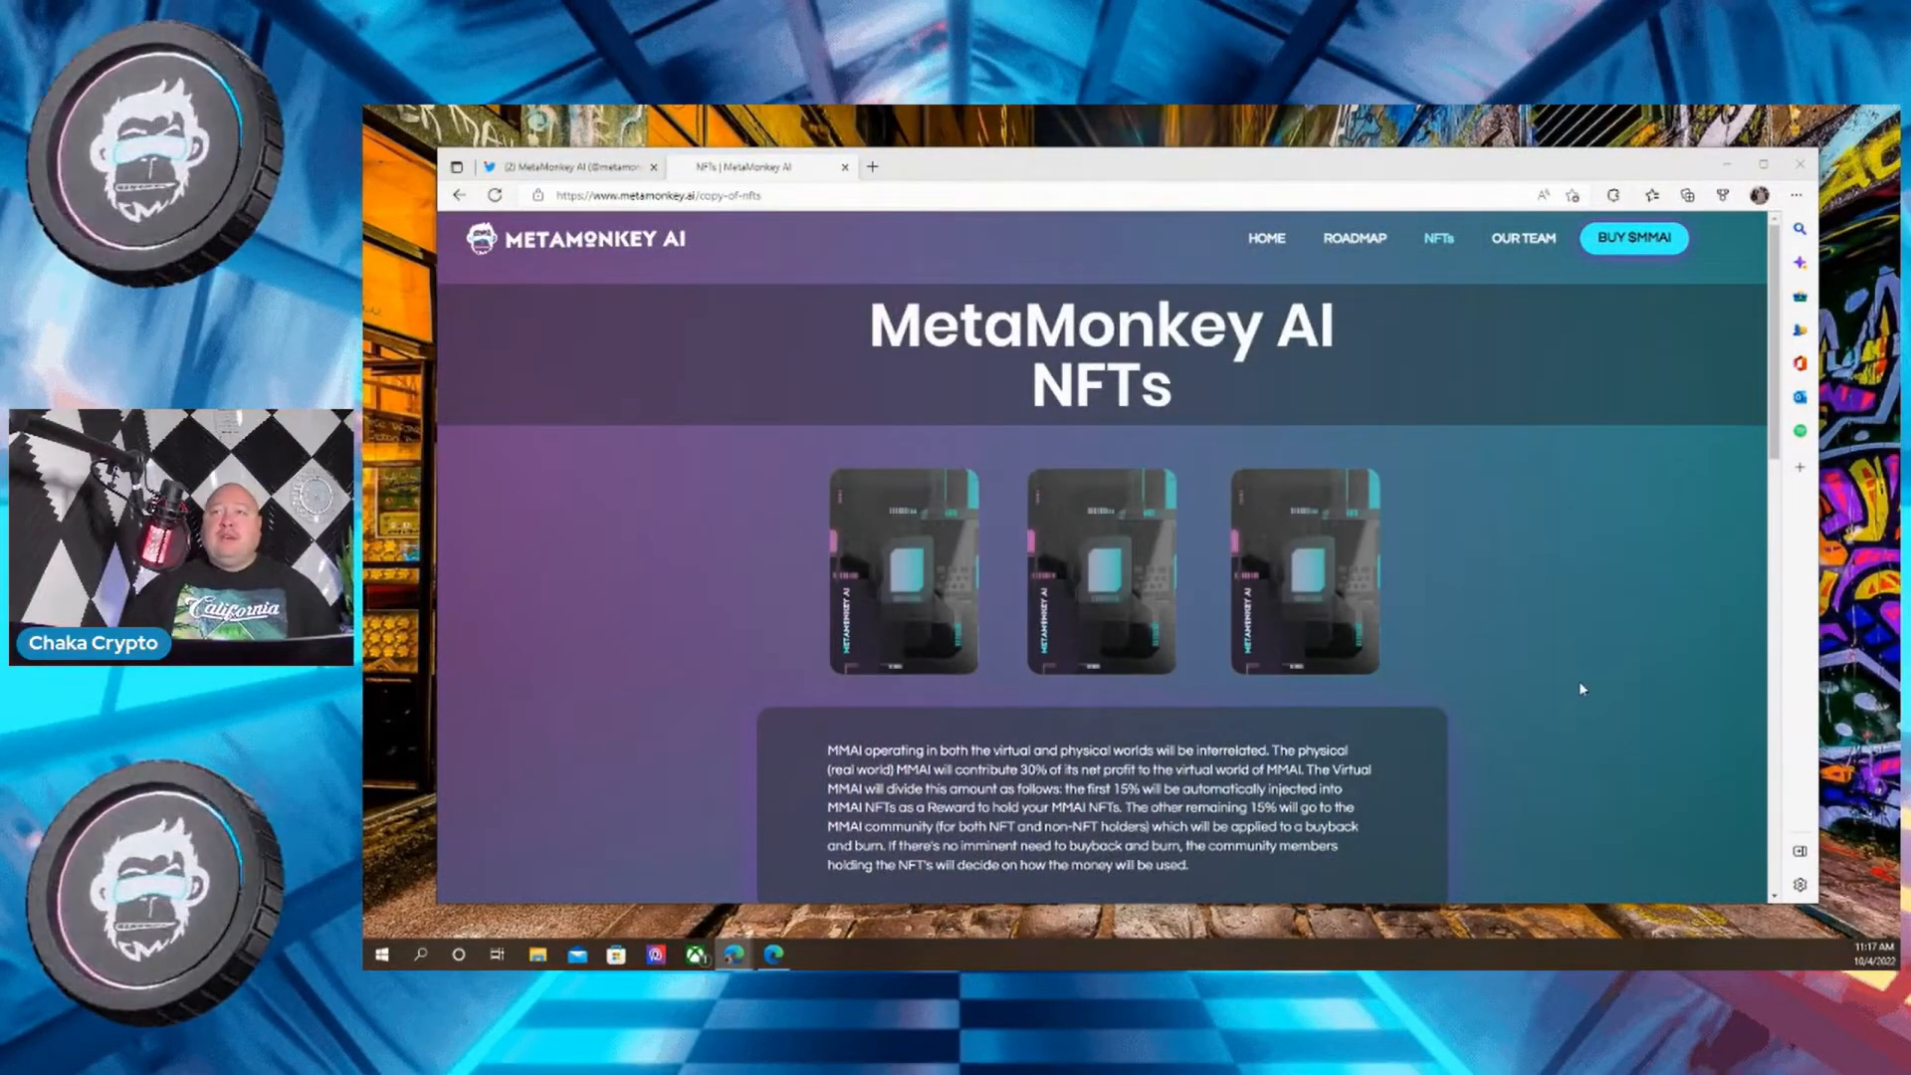
pyautogui.scroll(-3)
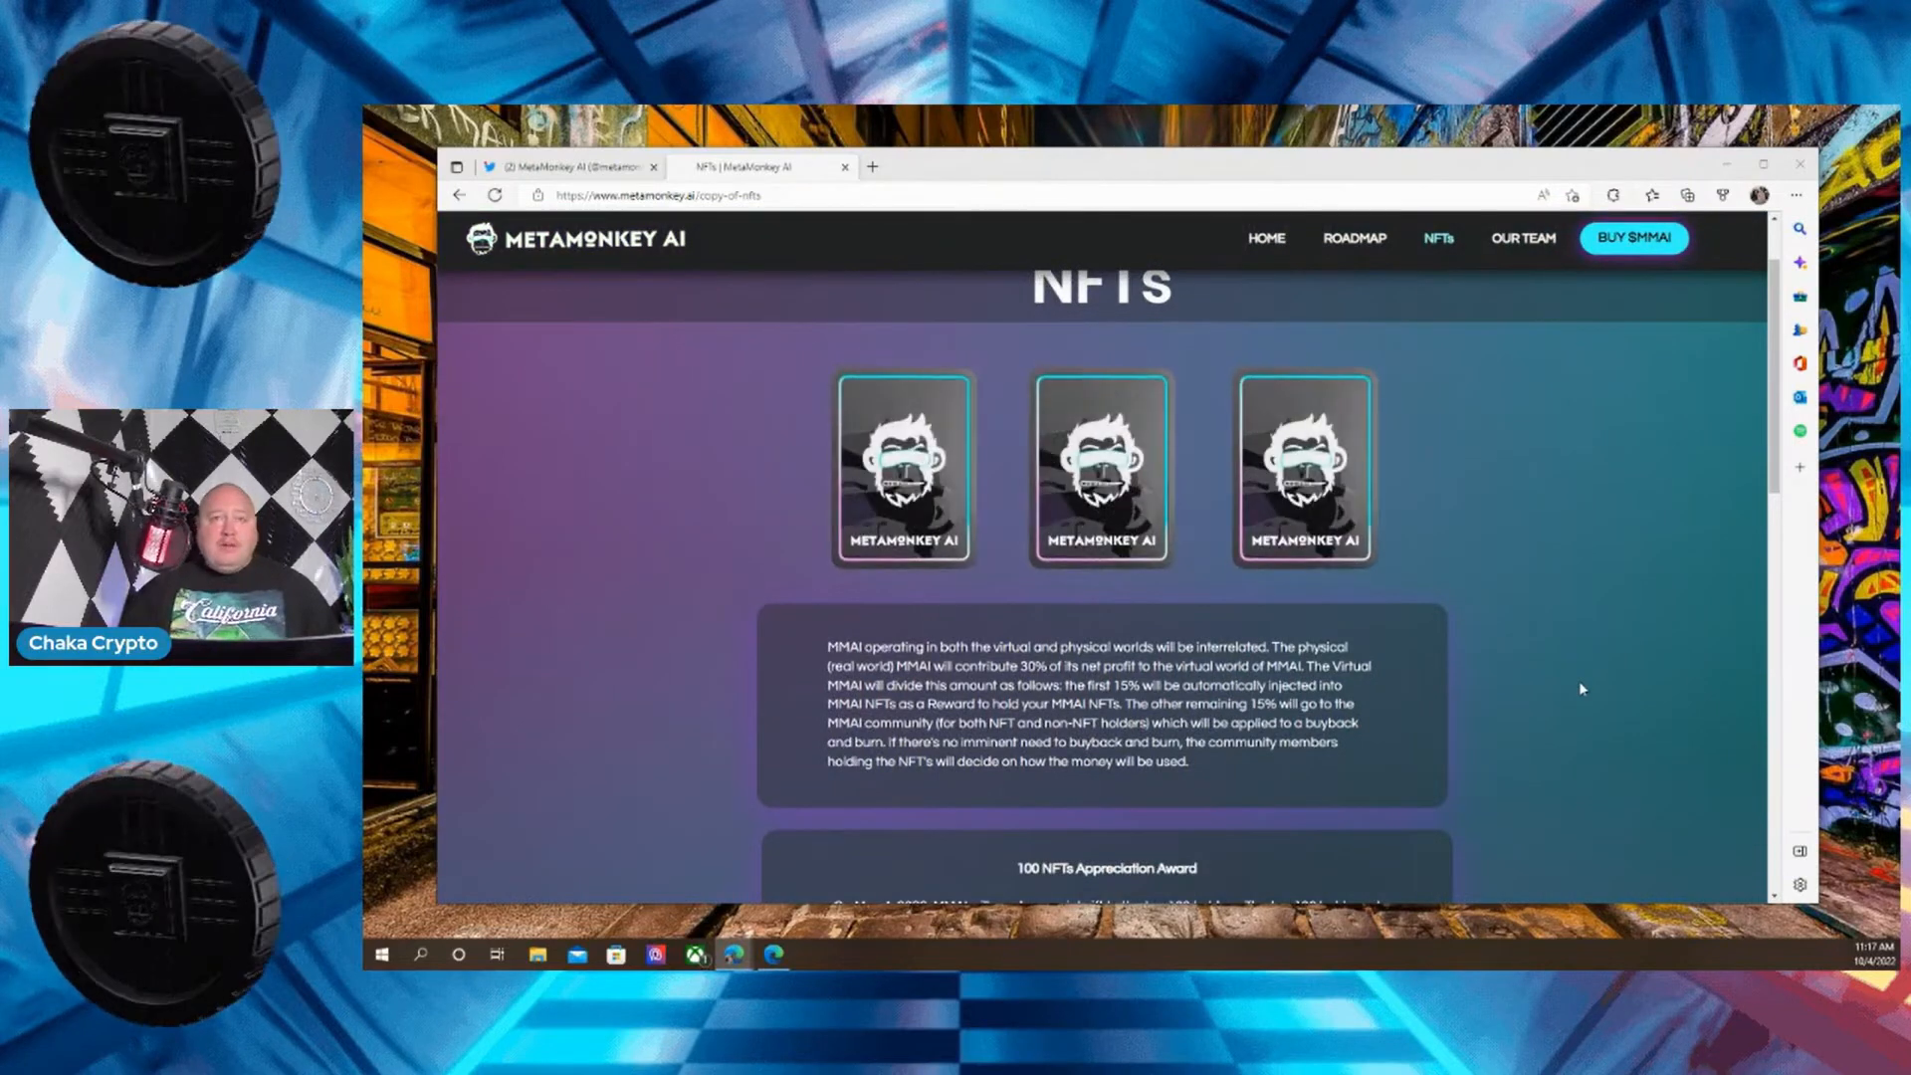